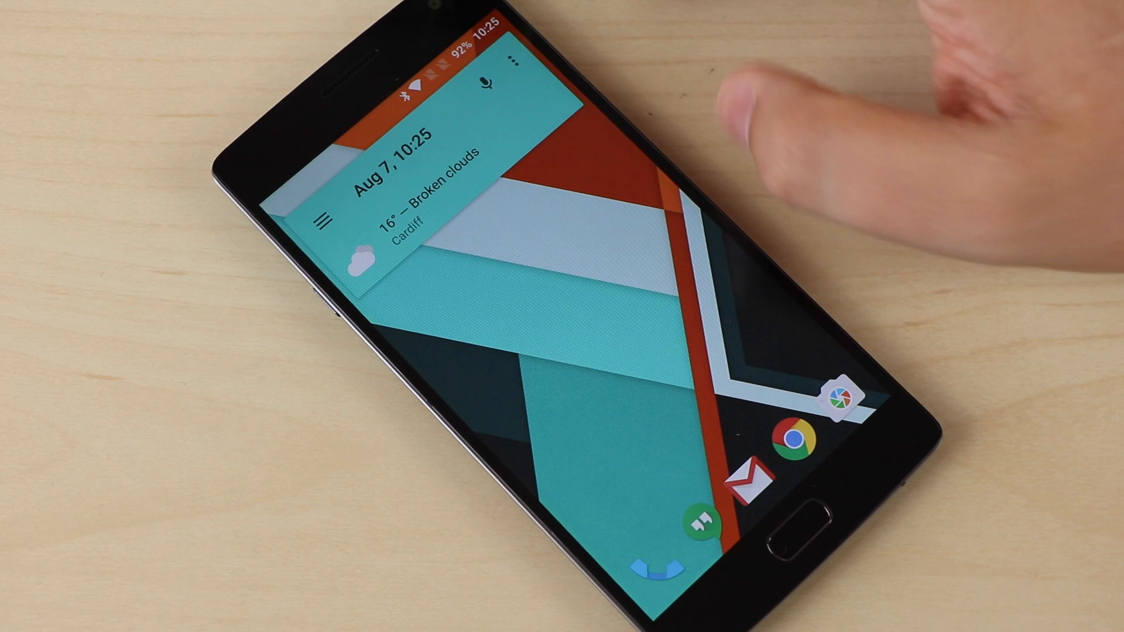
# View the detailed weather forecast, then show the Shopping task list with Bread, Milk, Beers and Carrots
pyautogui.click(513, 59)
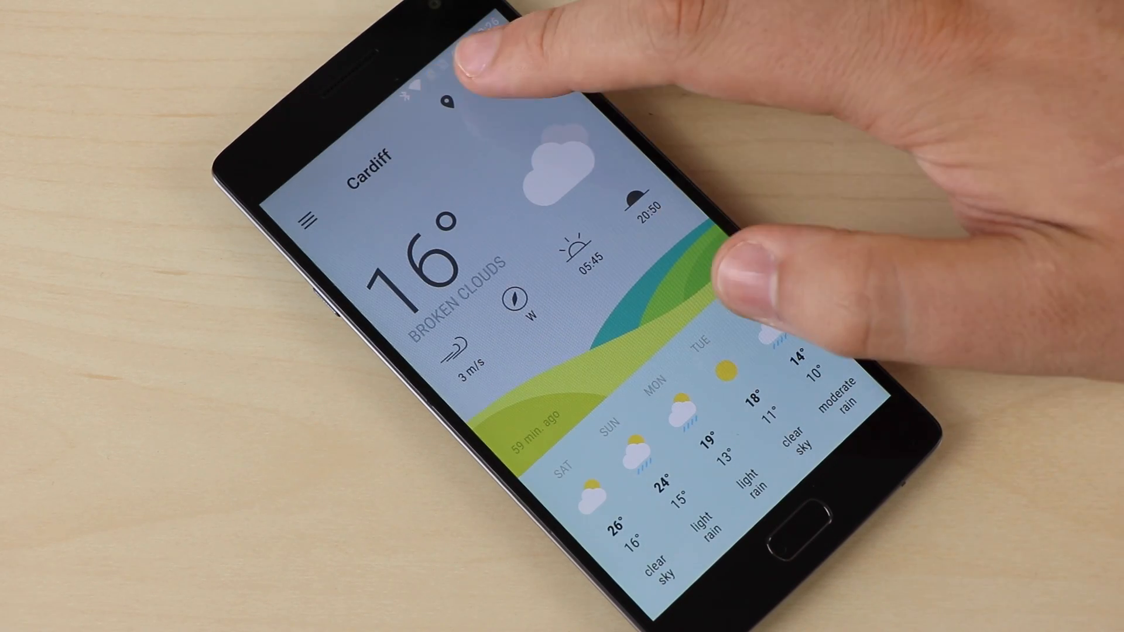
pyautogui.click(465, 86)
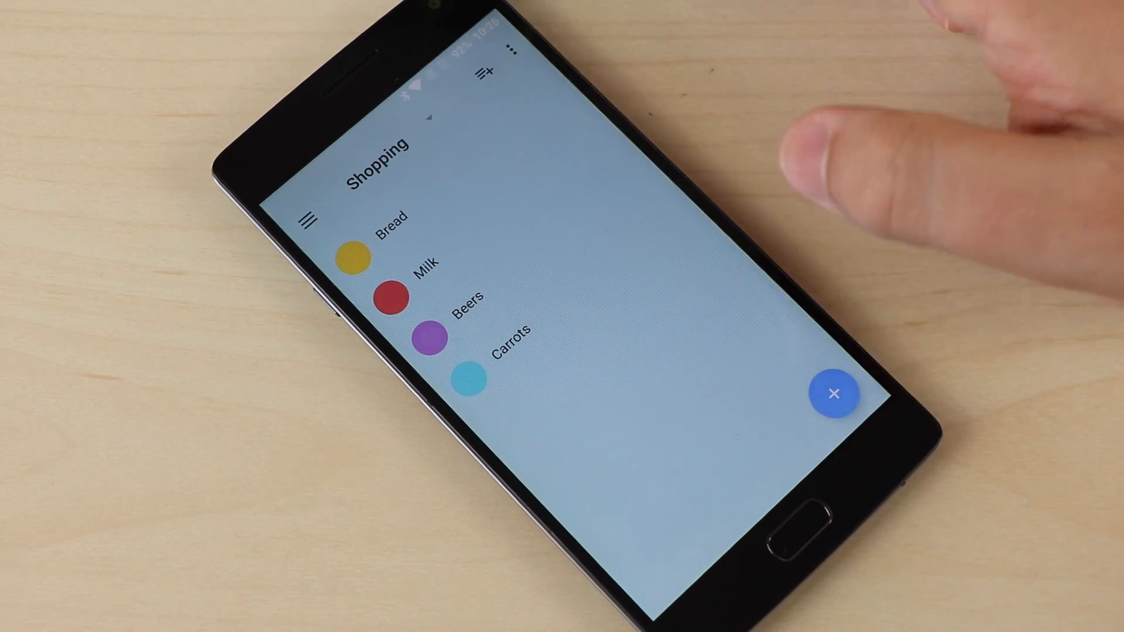
# Add an 'Ice cream' task to the Shopping list and return to the home screen
pyautogui.click(832, 395)
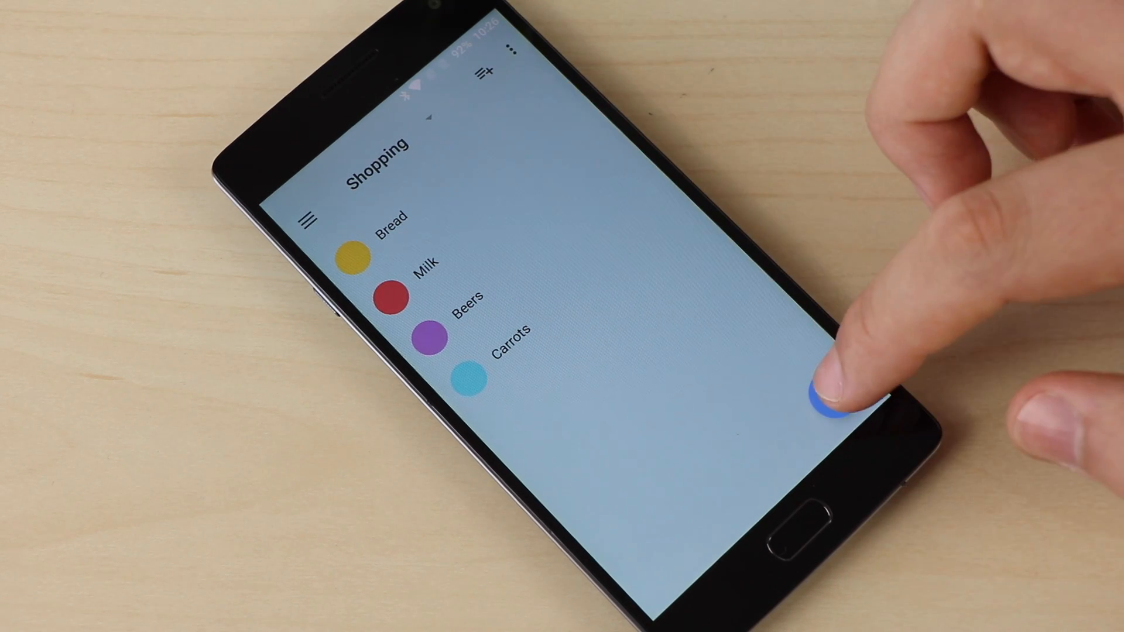
pyautogui.click(824, 391)
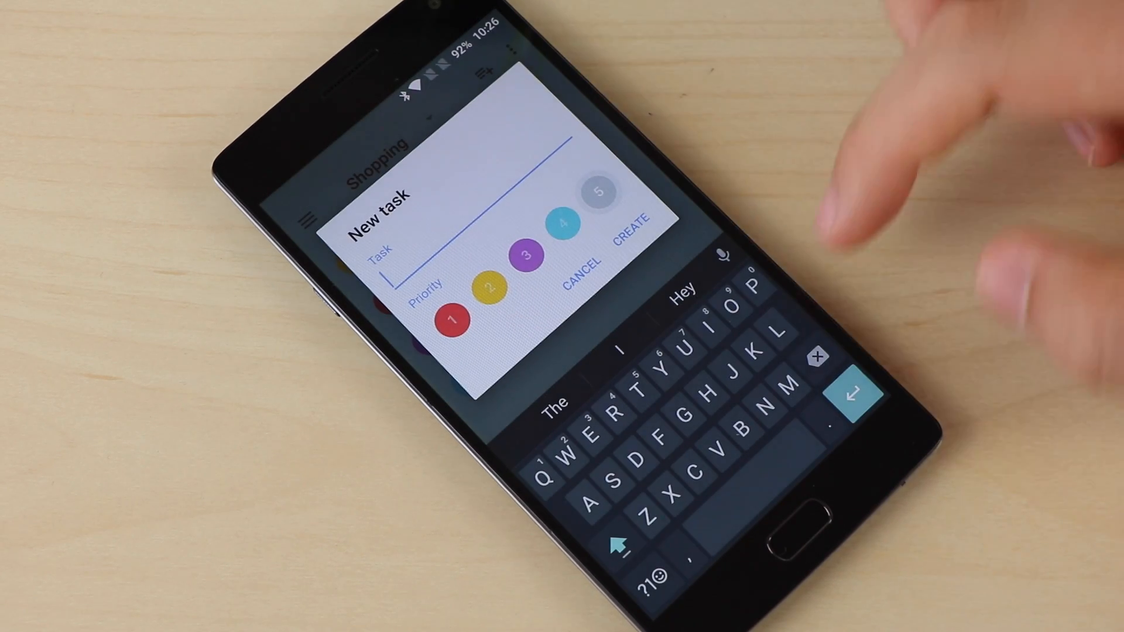
pyautogui.write('Ice c')
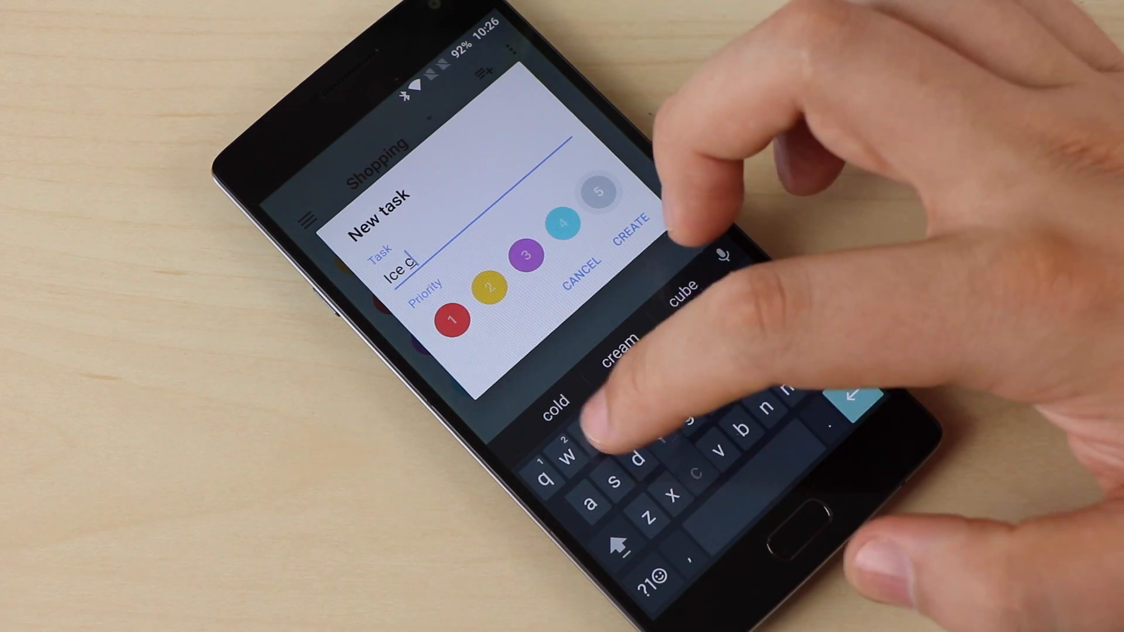
pyautogui.click(628, 219)
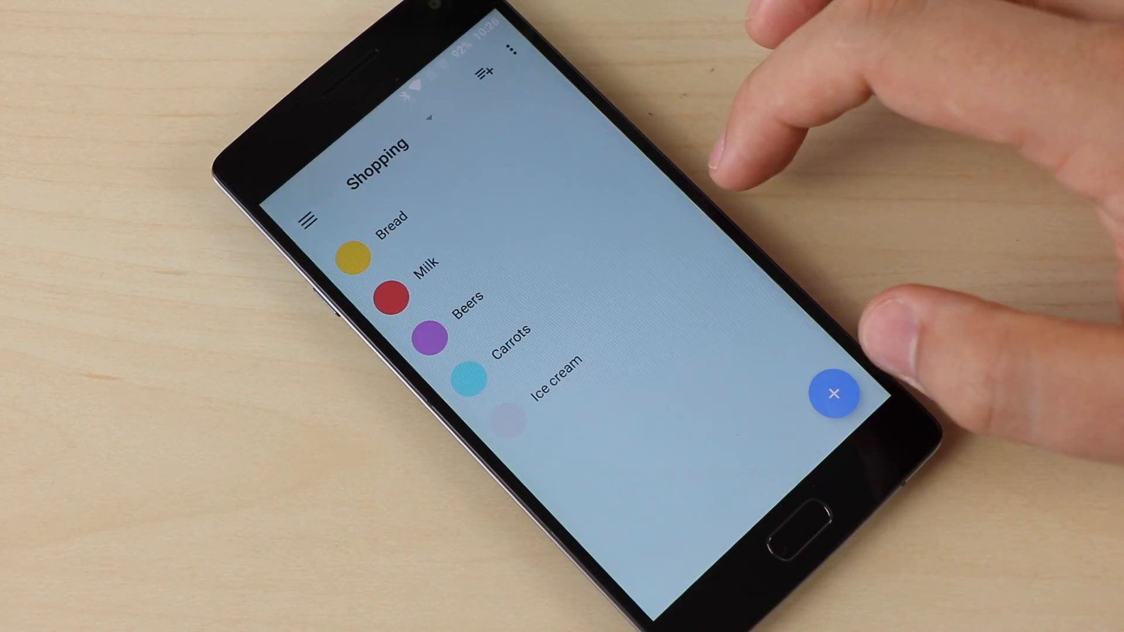
pyautogui.click(834, 395)
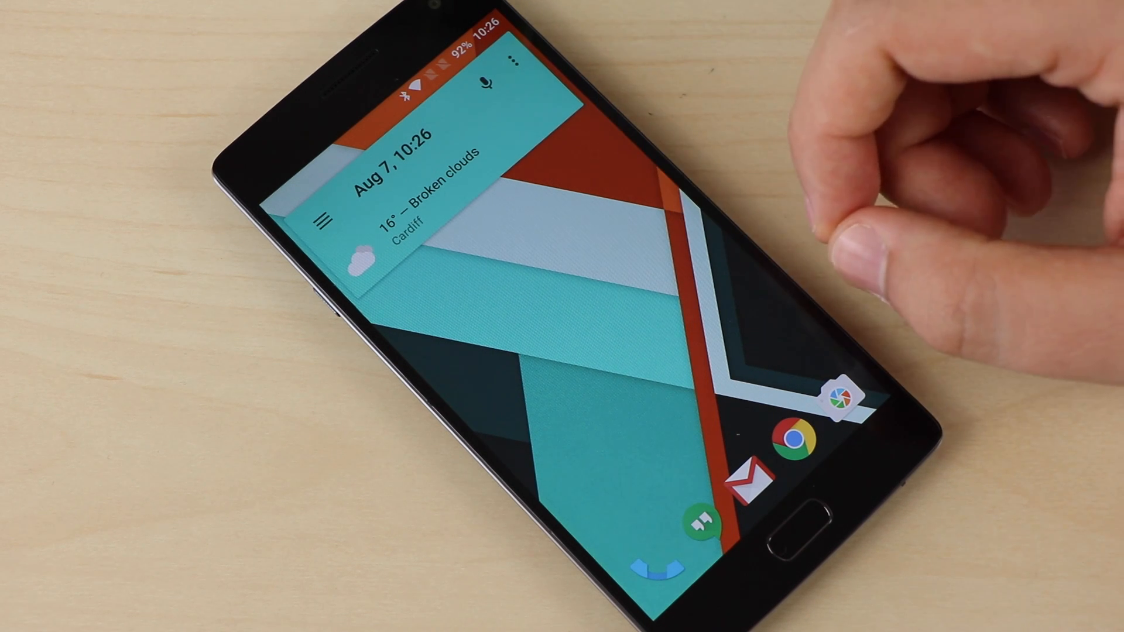
# Show the app drawer and search the app list for 'You'
pyautogui.click(512, 58)
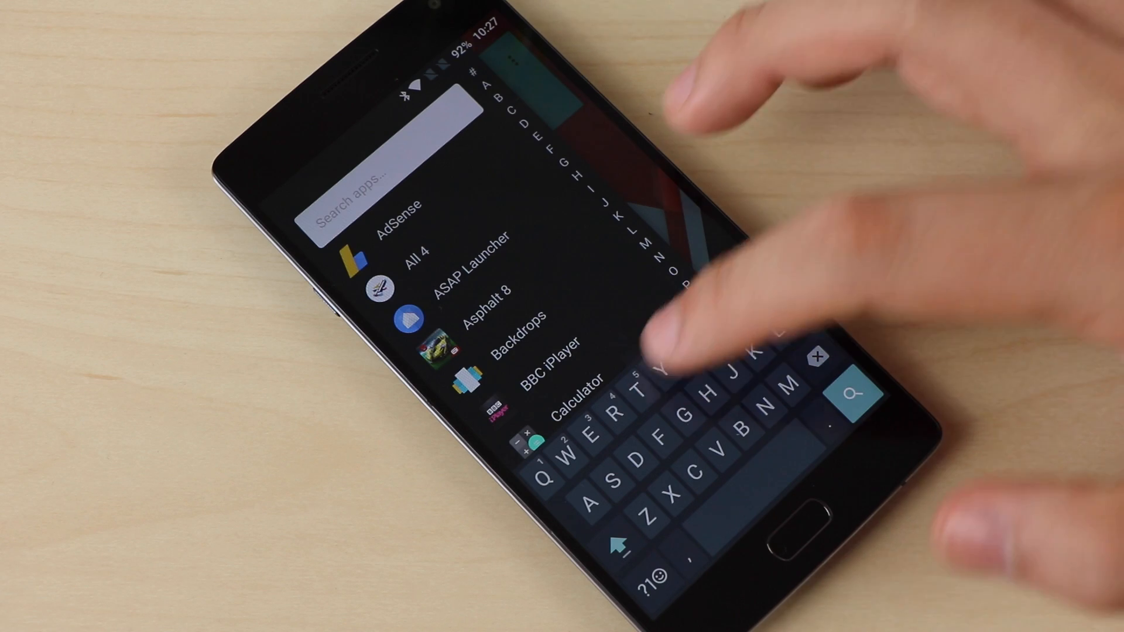
pyautogui.write('You')
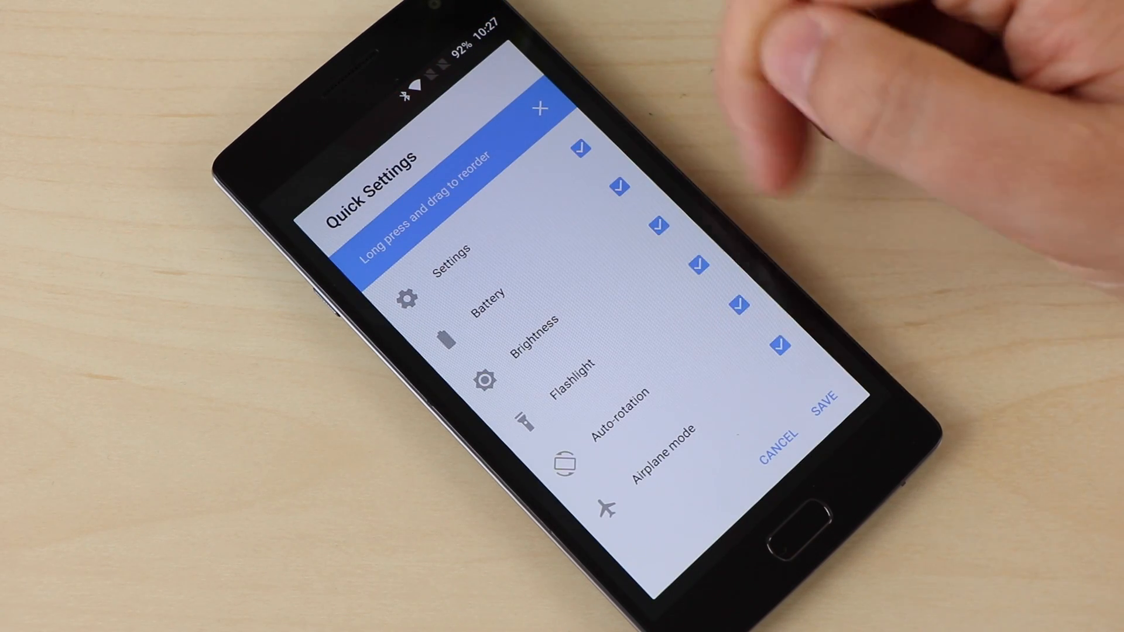
# Untick Location, NFC and Storage in the Quick Settings editor and save the changes
pyautogui.scroll(-3)
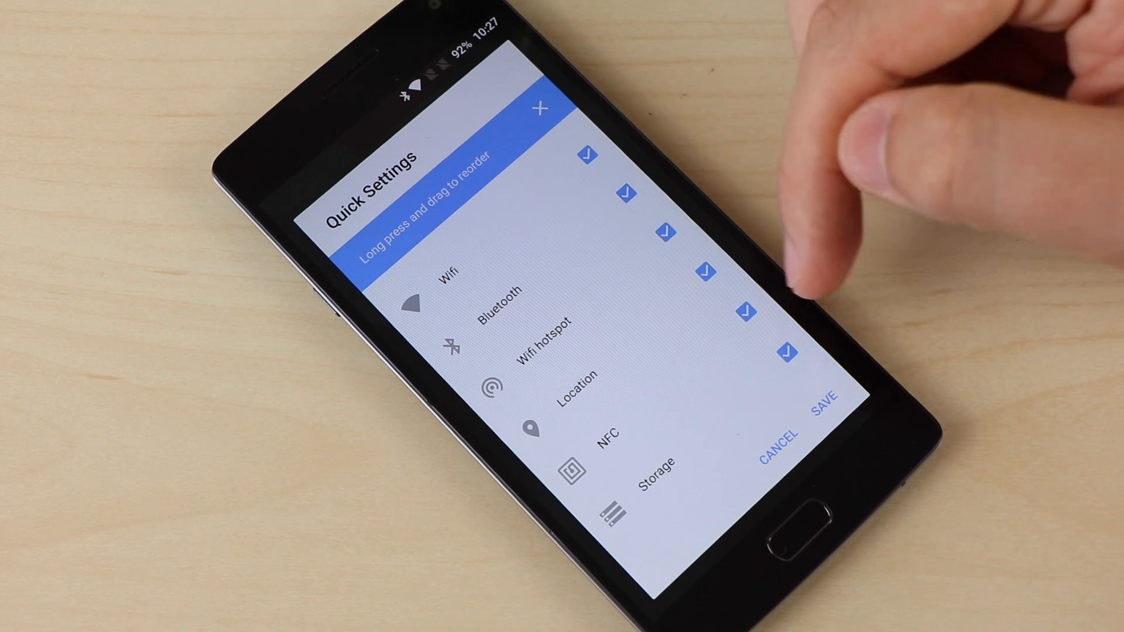
pyautogui.click(786, 351)
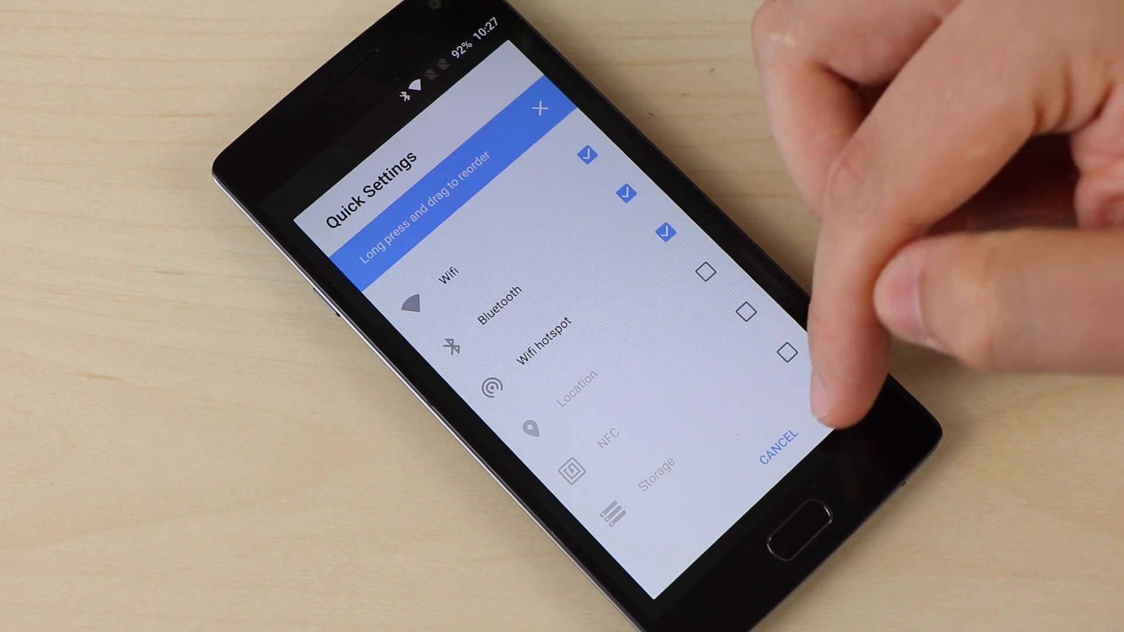
pyautogui.click(777, 437)
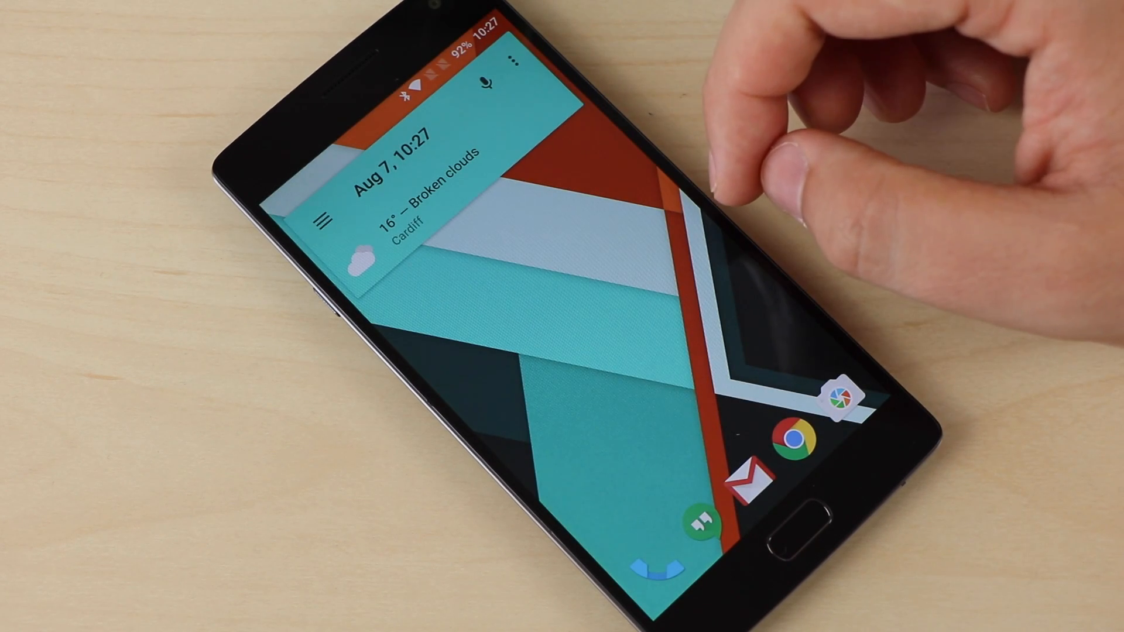
# Go from the launcher's extra options into ASAP Settings and its Themes page
pyautogui.click(513, 57)
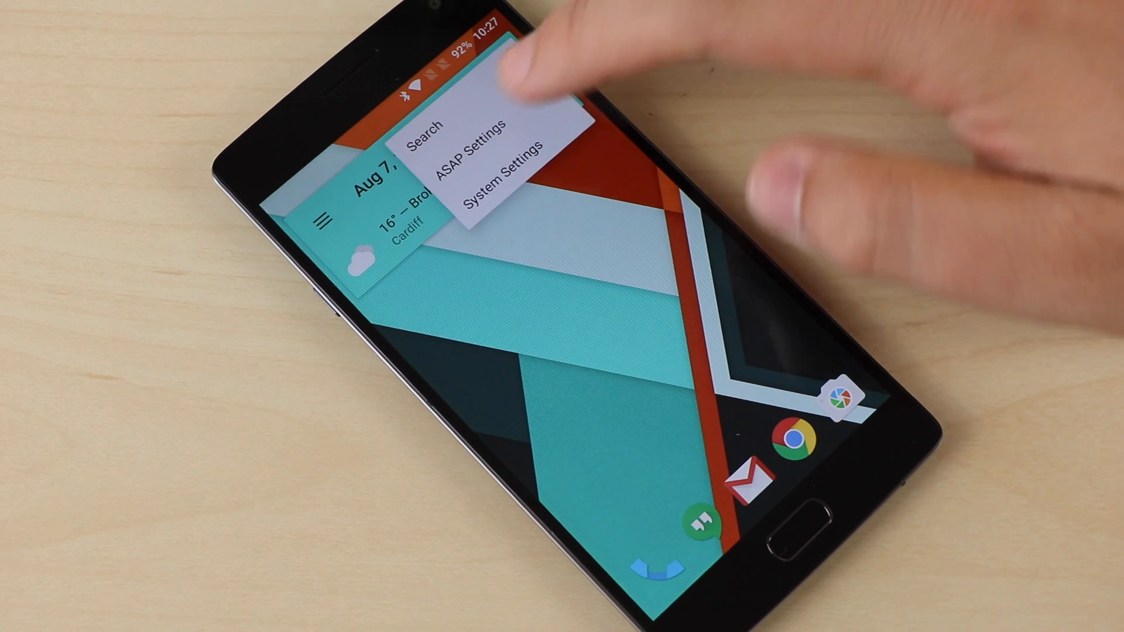
pyautogui.click(478, 145)
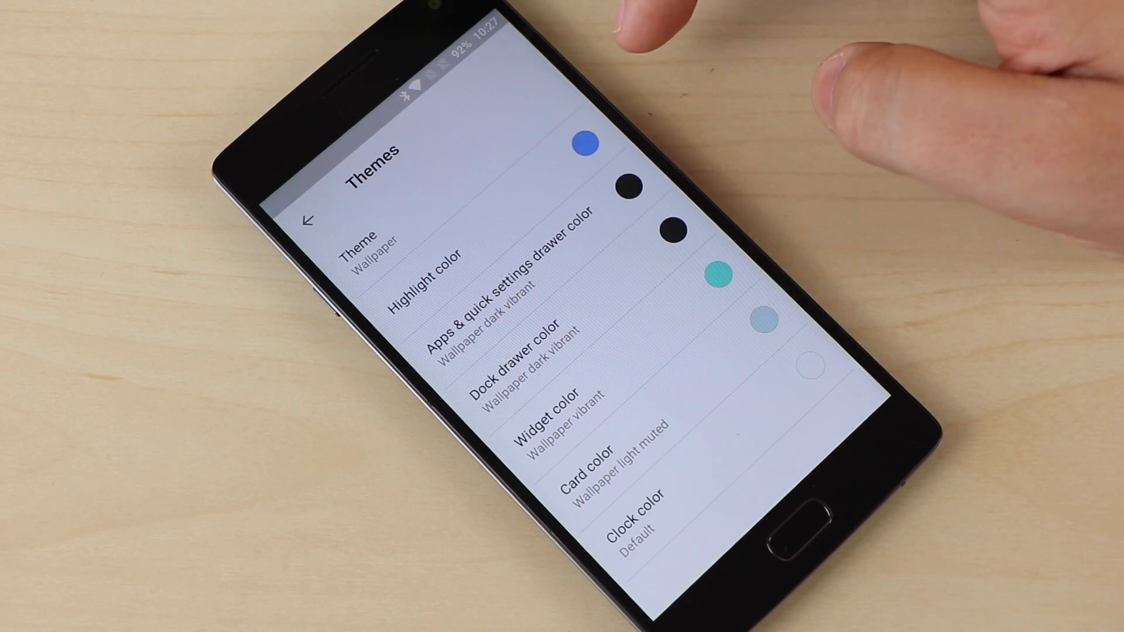
pyautogui.click(365, 243)
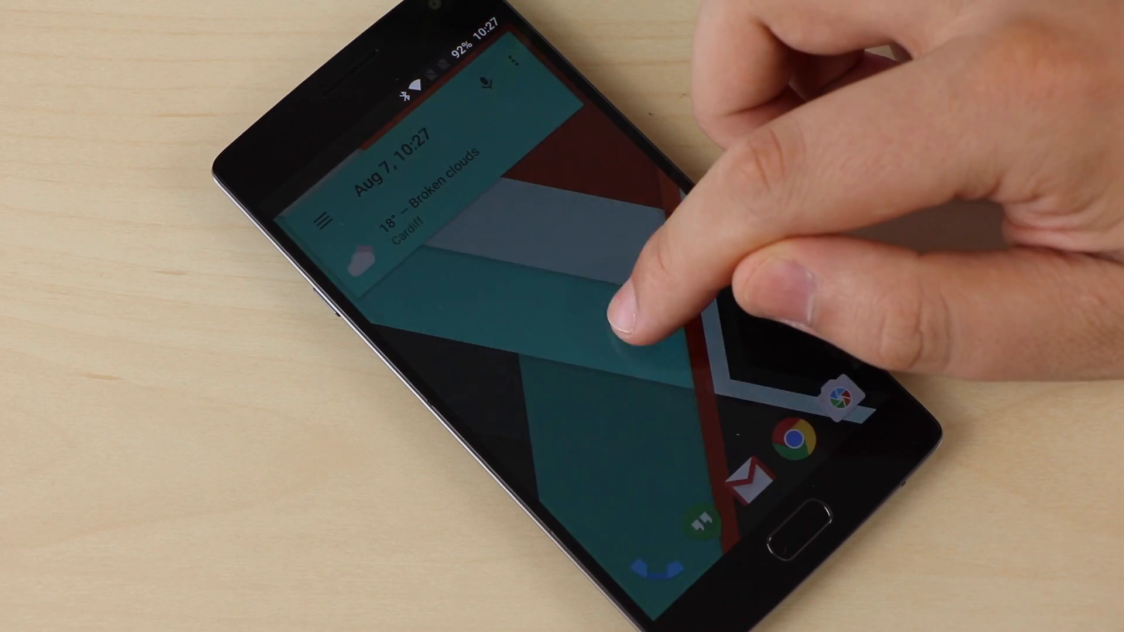
# Change the home screen wallpaper to dark red and blue tones, recheck Themes, and return to Settings
pyautogui.click(631, 323)
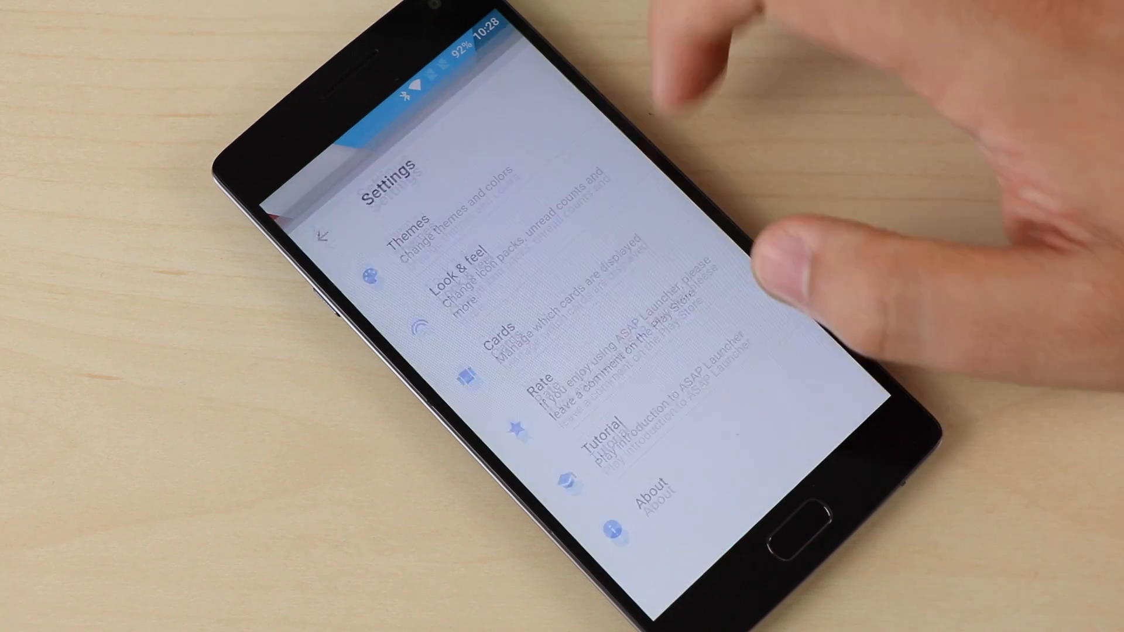
pyautogui.click(412, 230)
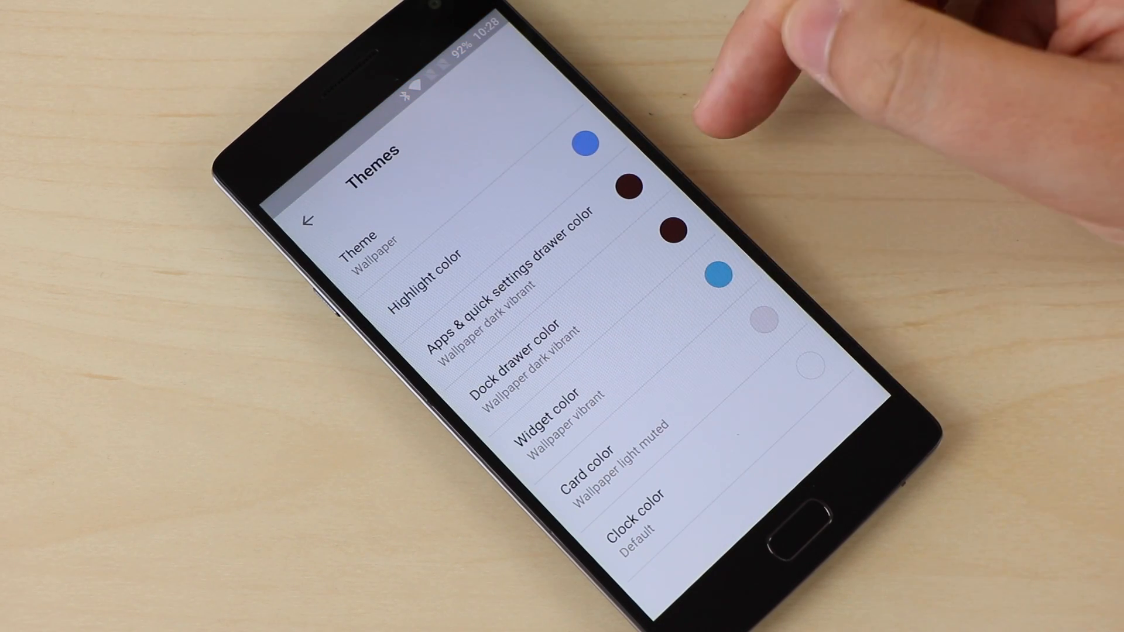
pyautogui.click(559, 415)
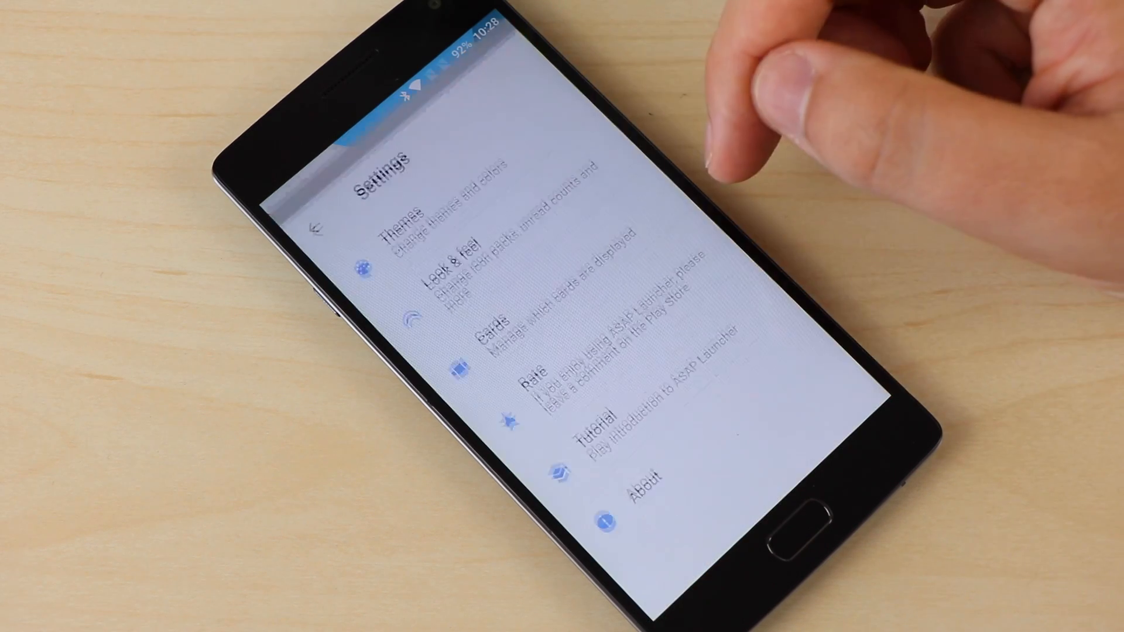
# In Look & Feel, browse the icon pack choices and set the icon pack back to None
pyautogui.click(452, 254)
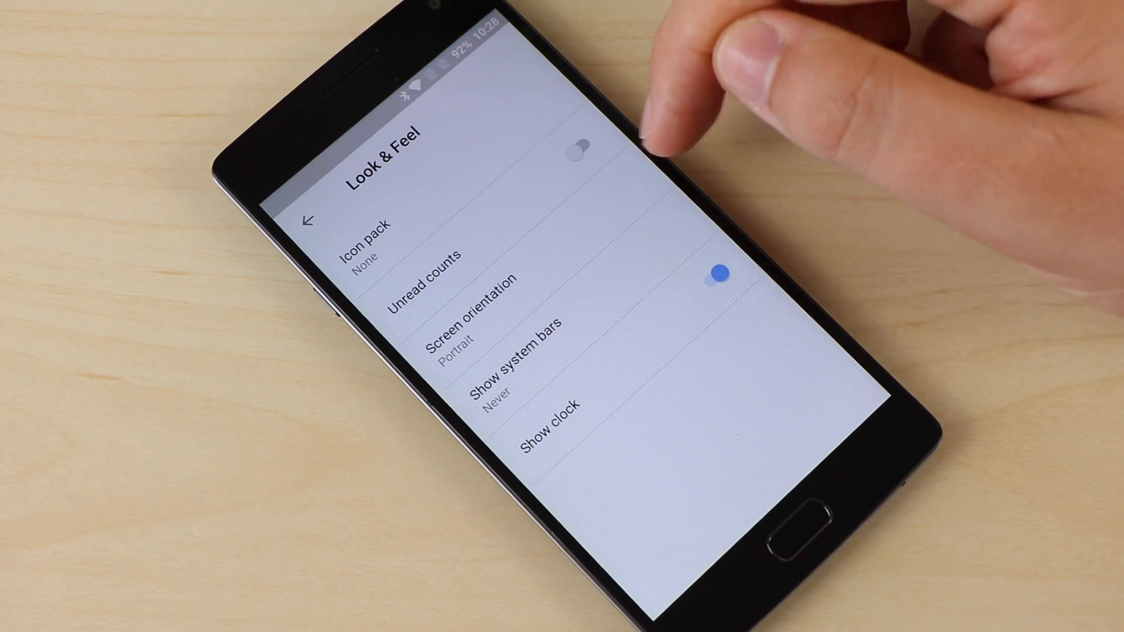
pyautogui.click(379, 243)
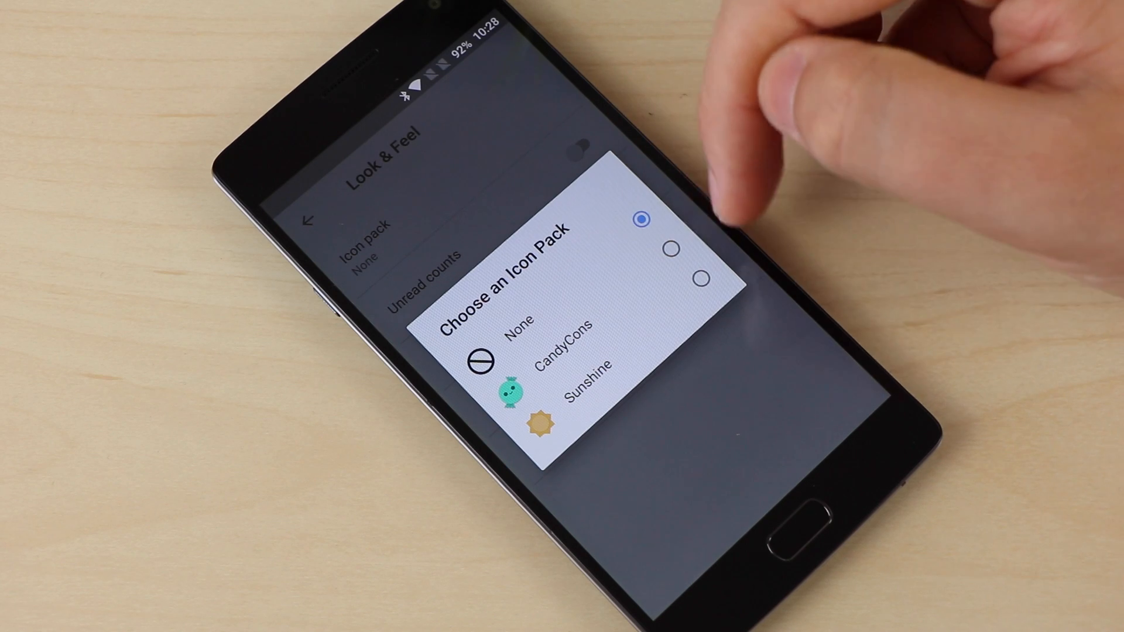
pyautogui.click(563, 344)
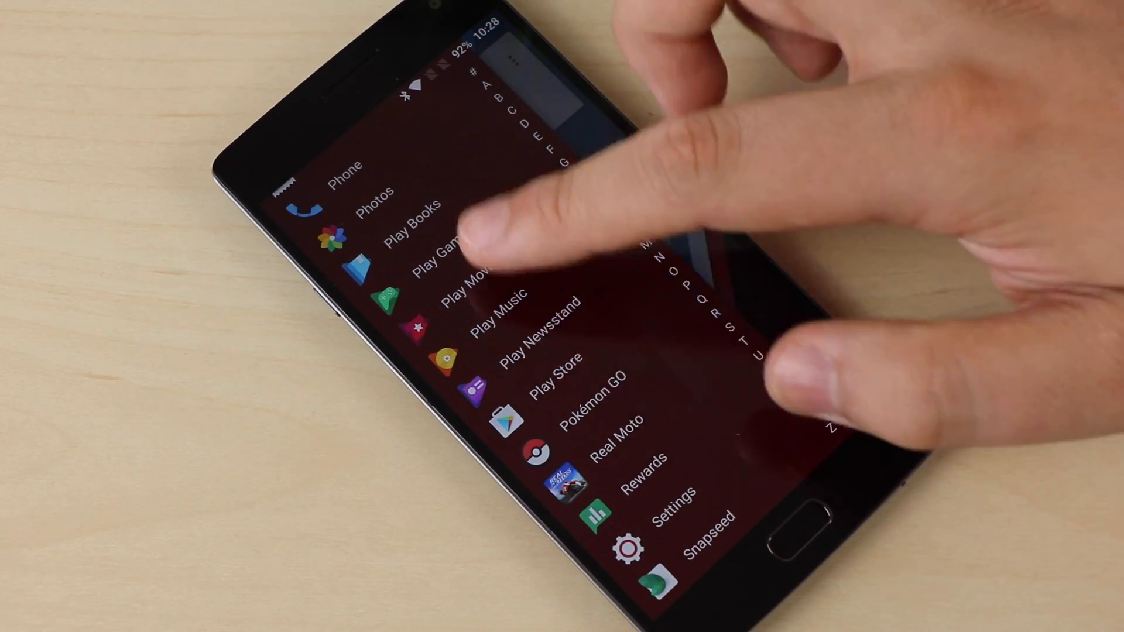
pyautogui.scroll(-3)
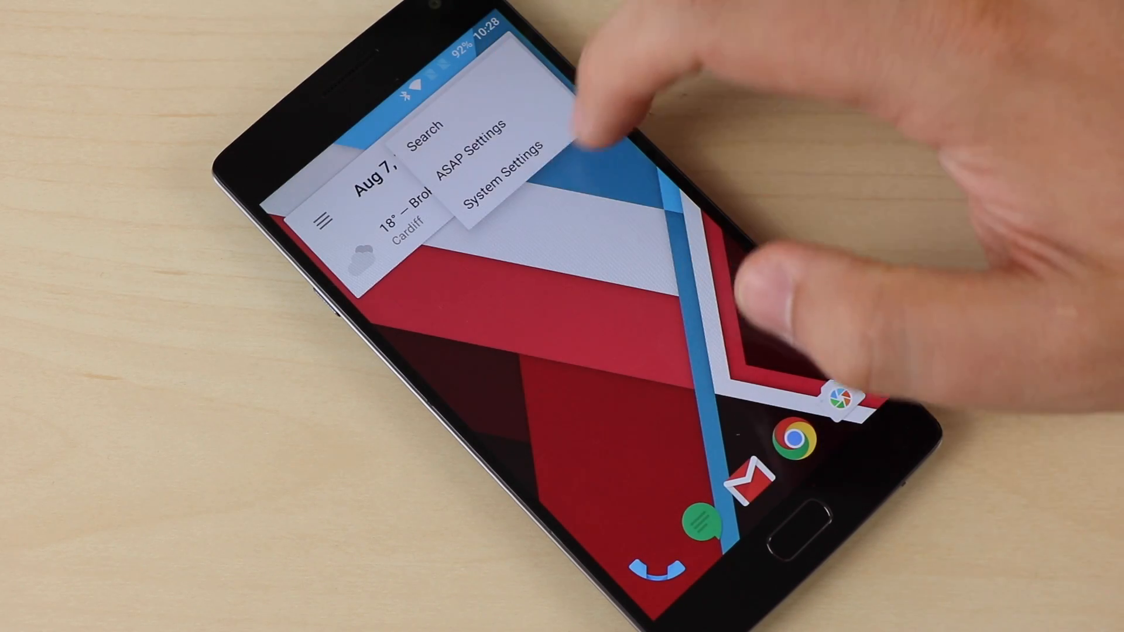
pyautogui.click(485, 149)
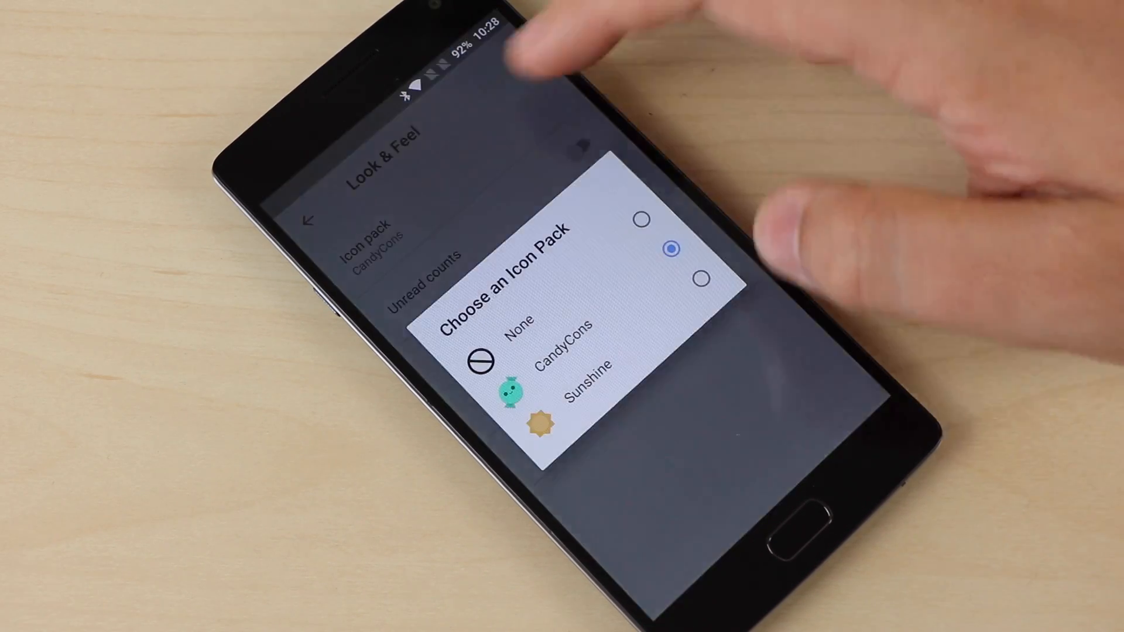
pyautogui.click(519, 318)
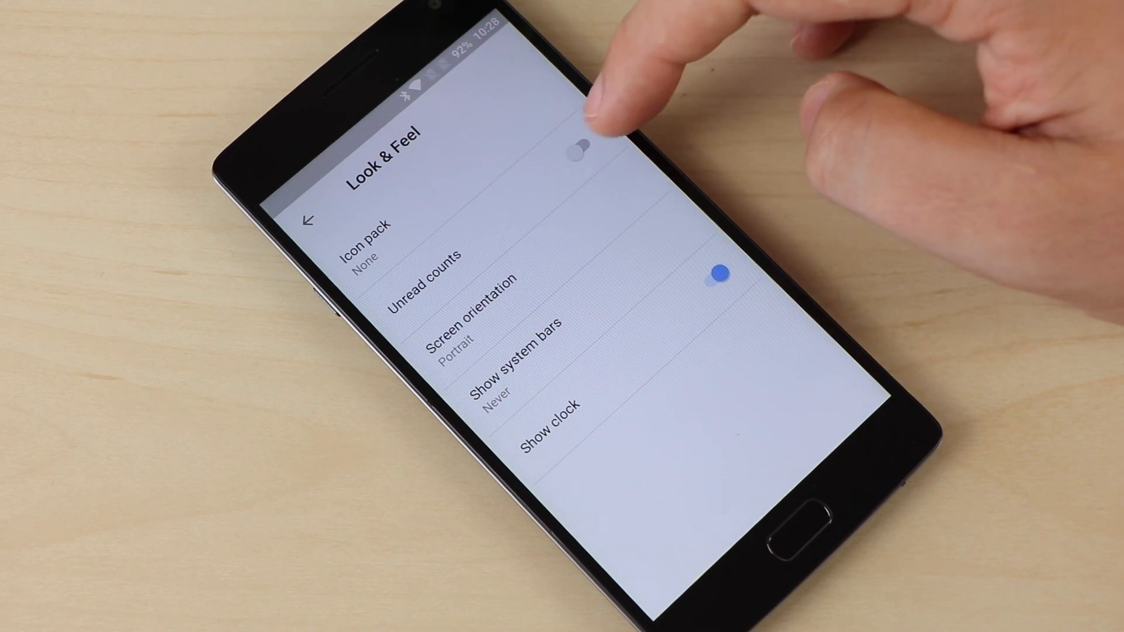
pyautogui.click(577, 148)
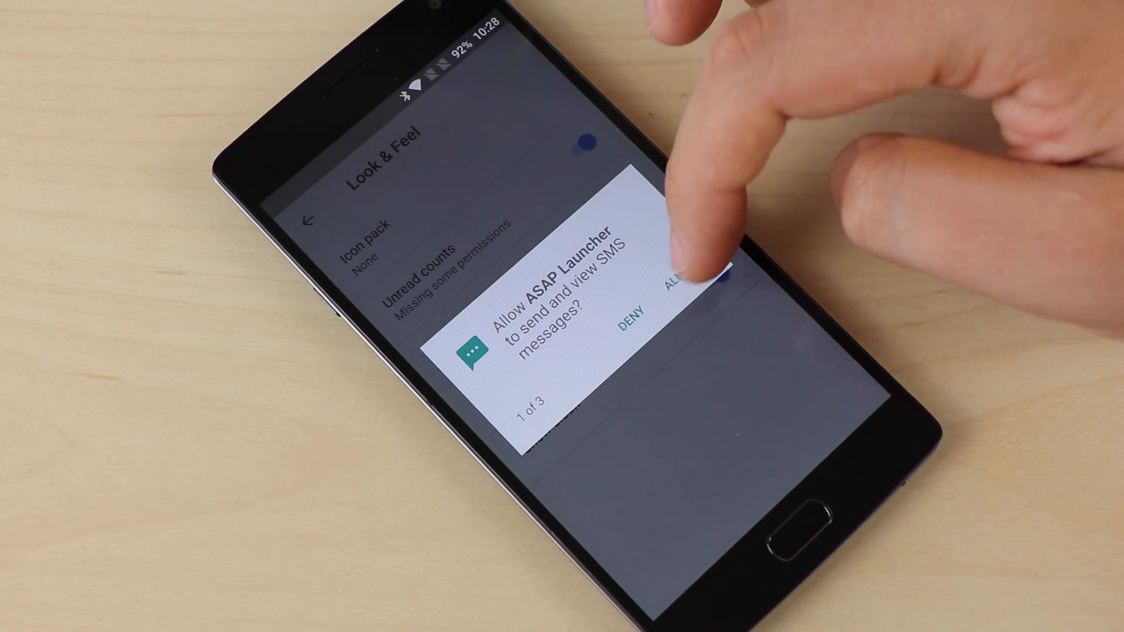
# Allow SMS access for unread counts, set screen orientation to Portrait, and toggle Show clock
pyautogui.click(689, 280)
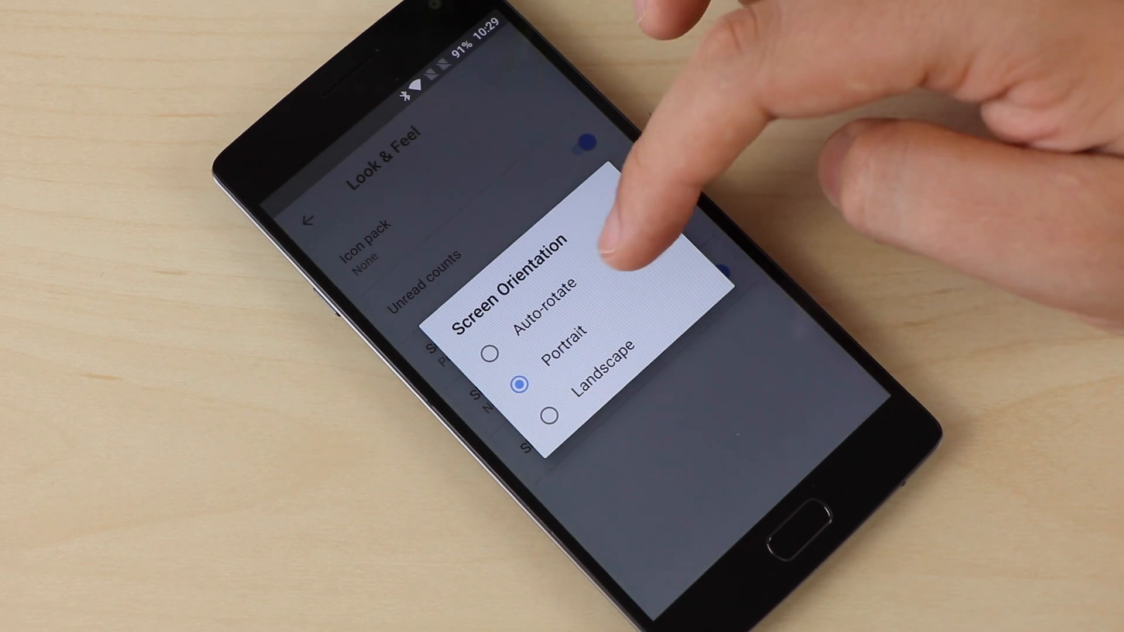
pyautogui.click(563, 337)
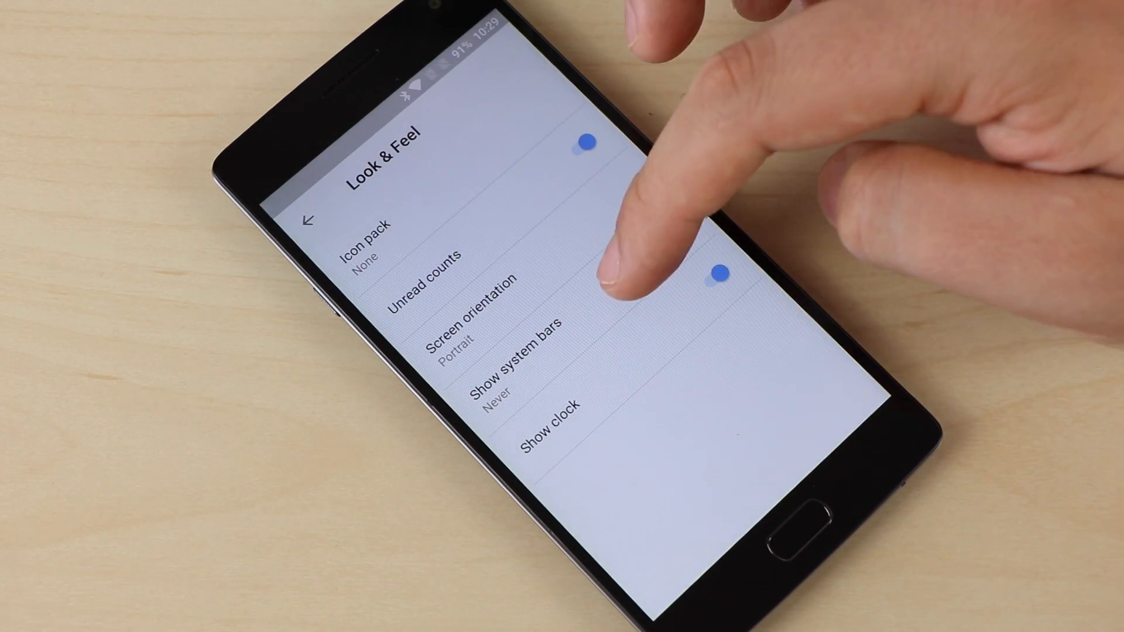
pyautogui.click(516, 332)
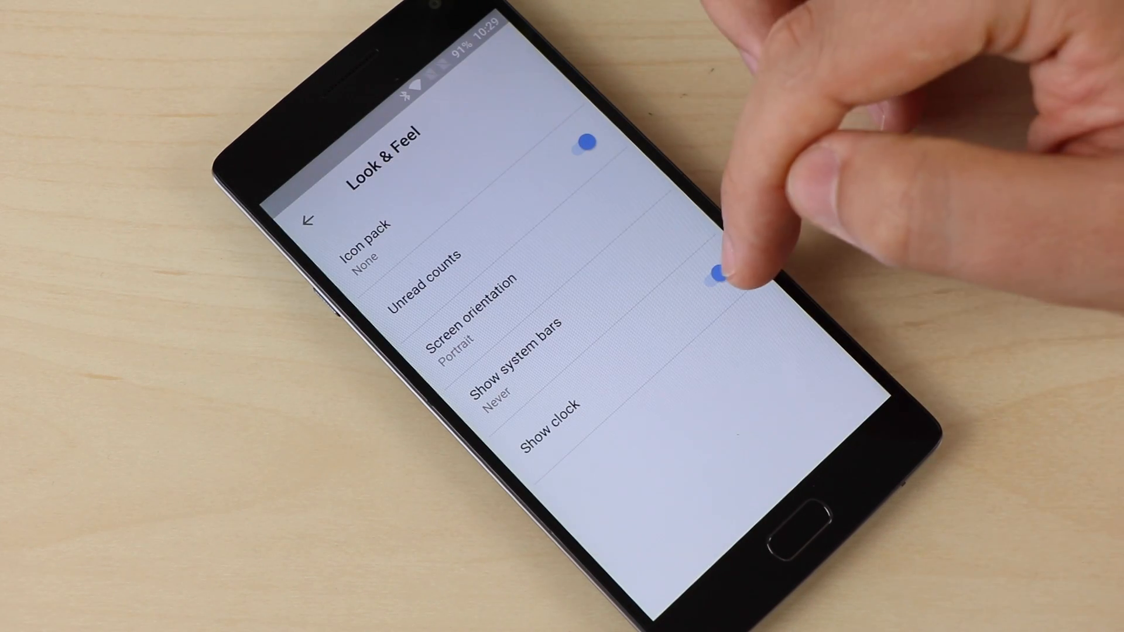
pyautogui.click(718, 275)
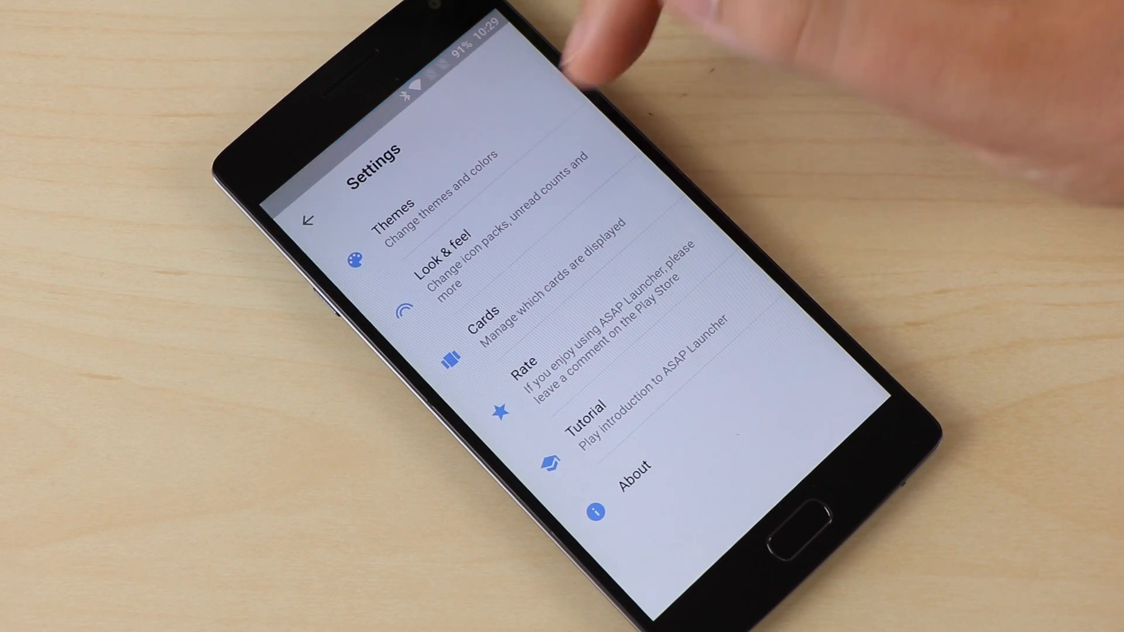
pyautogui.click(442, 250)
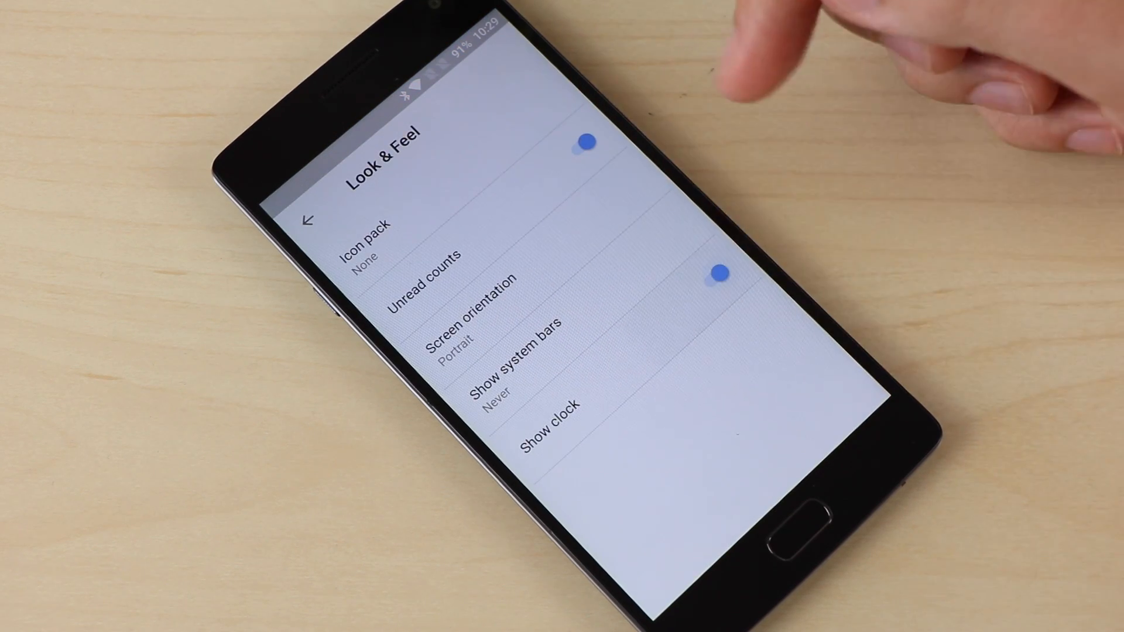
pyautogui.click(308, 219)
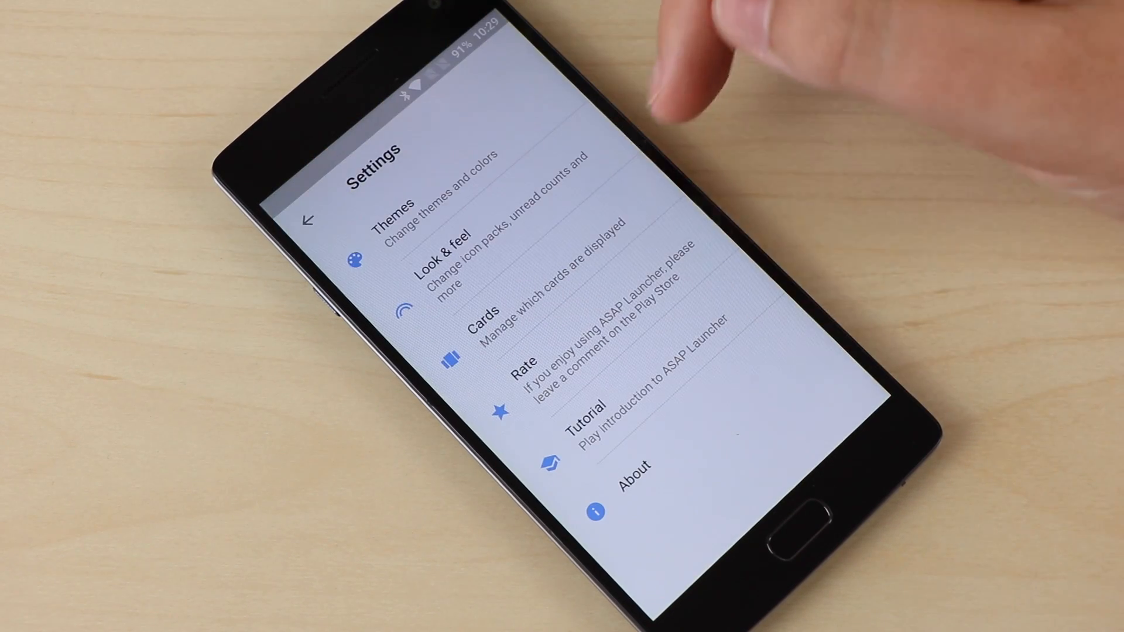
pyautogui.click(480, 318)
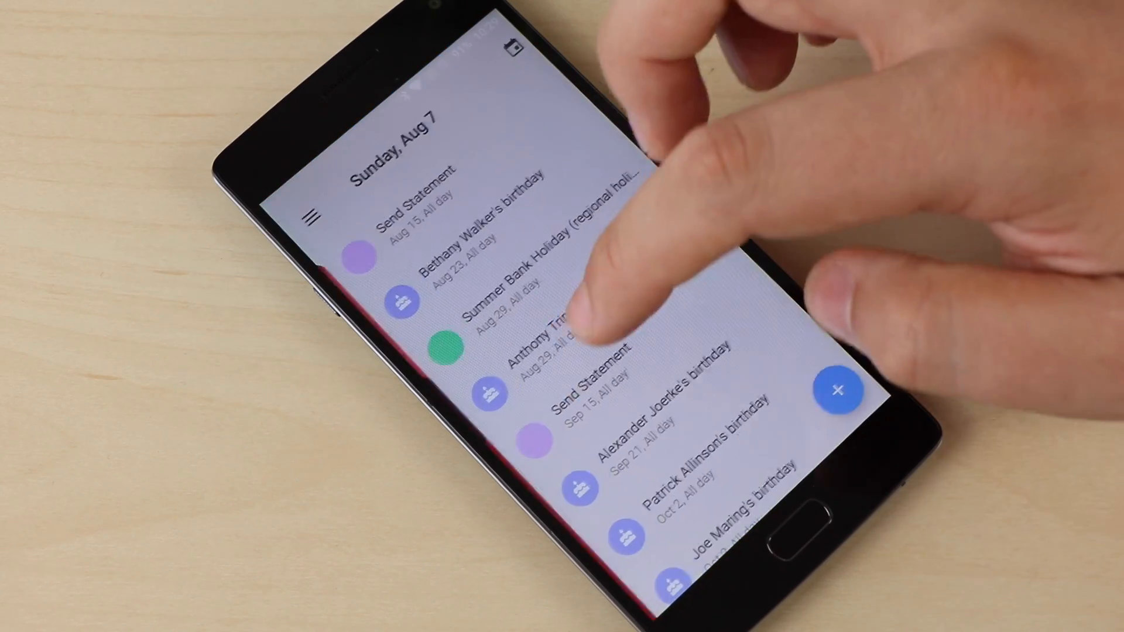
pyautogui.scroll(-3)
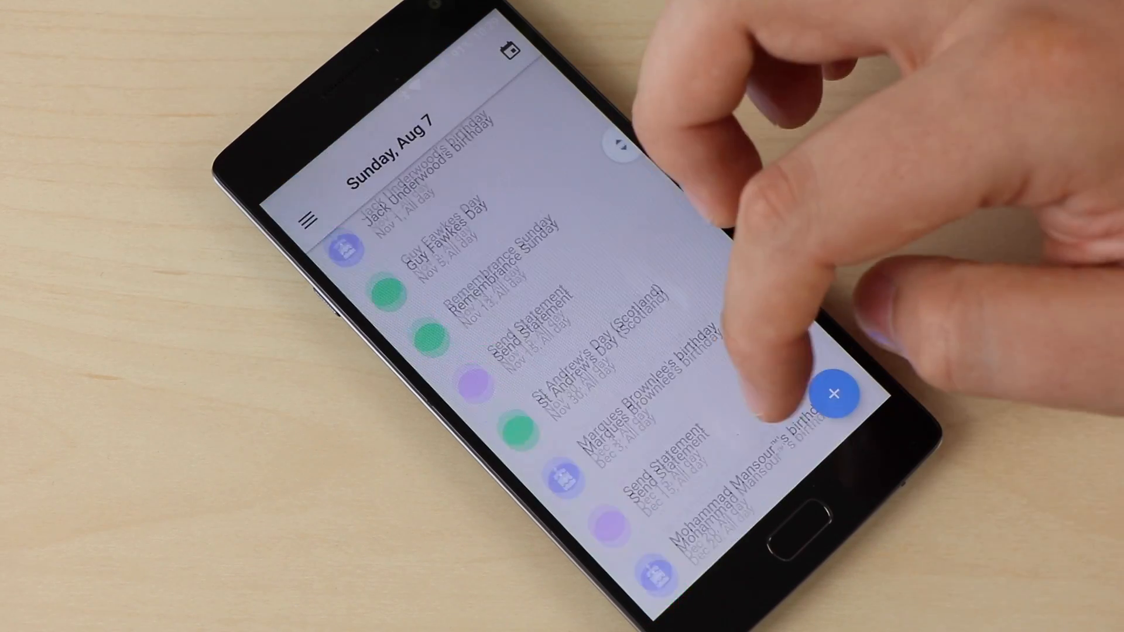
pyautogui.scroll(-3)
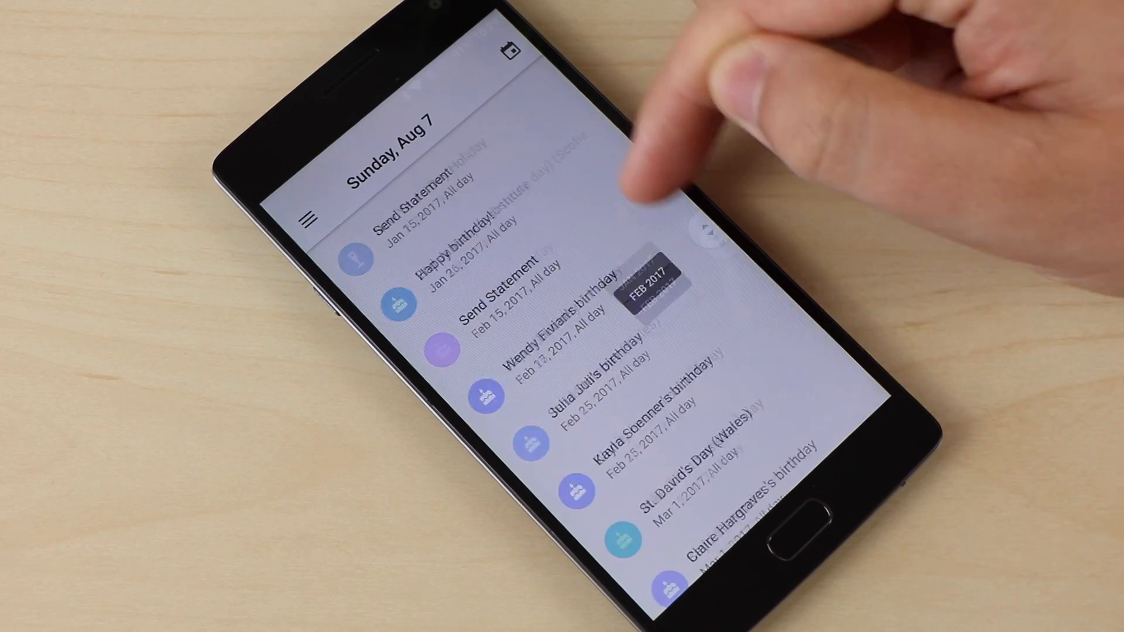
pyautogui.scroll(-3)
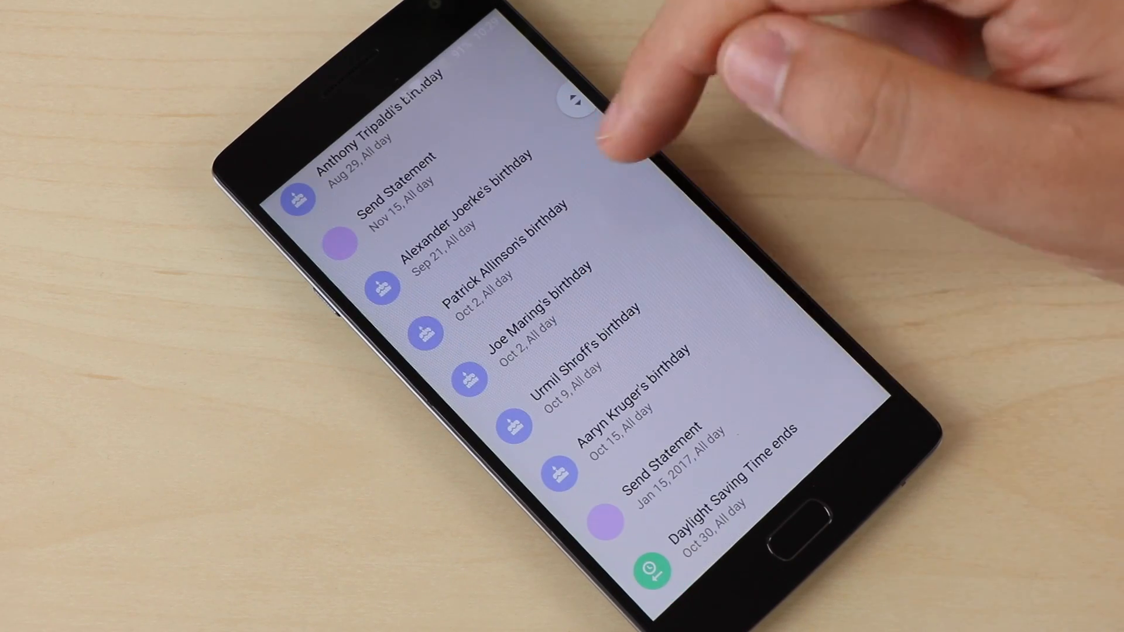
pyautogui.scroll(-3)
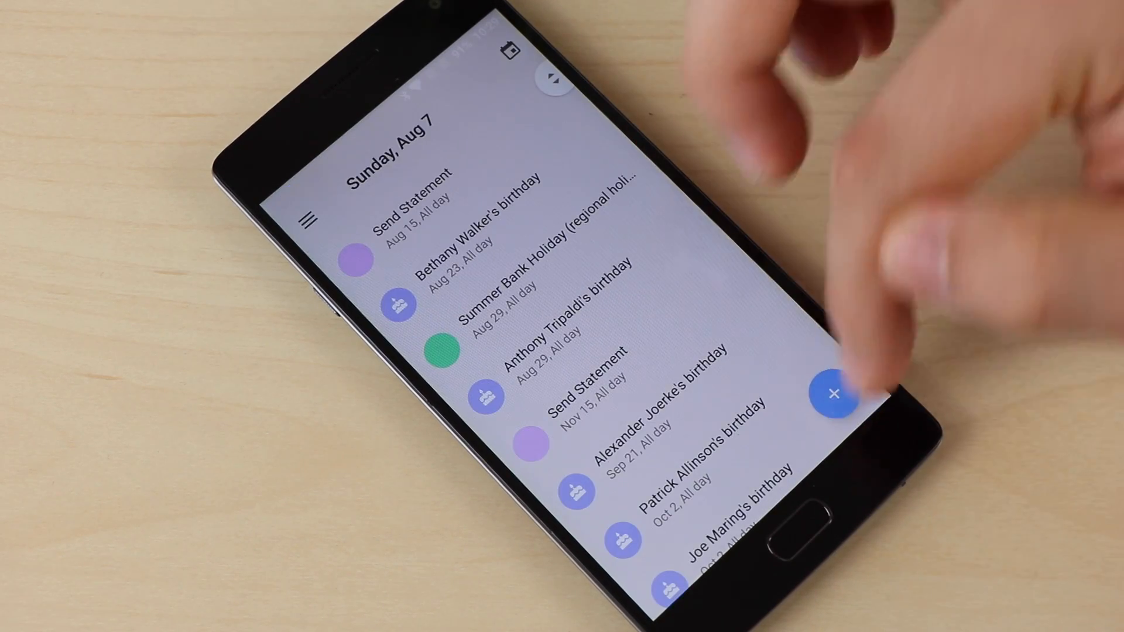
pyautogui.click(836, 396)
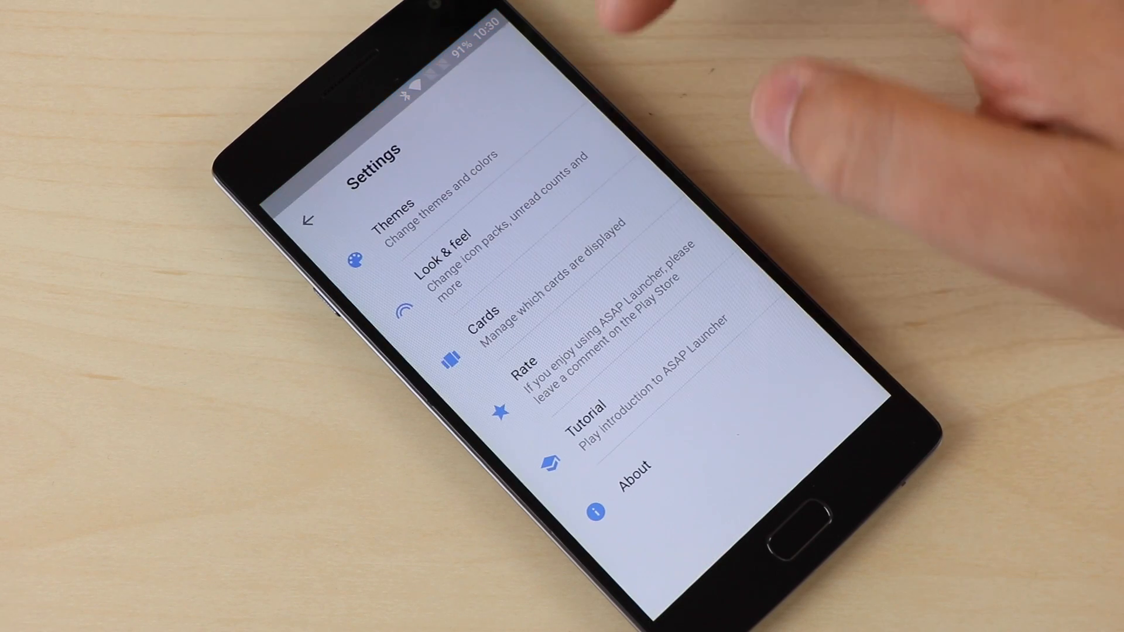
# Enable the Calendar card in the Cards settings and drag the cards into a new order
pyautogui.click(476, 323)
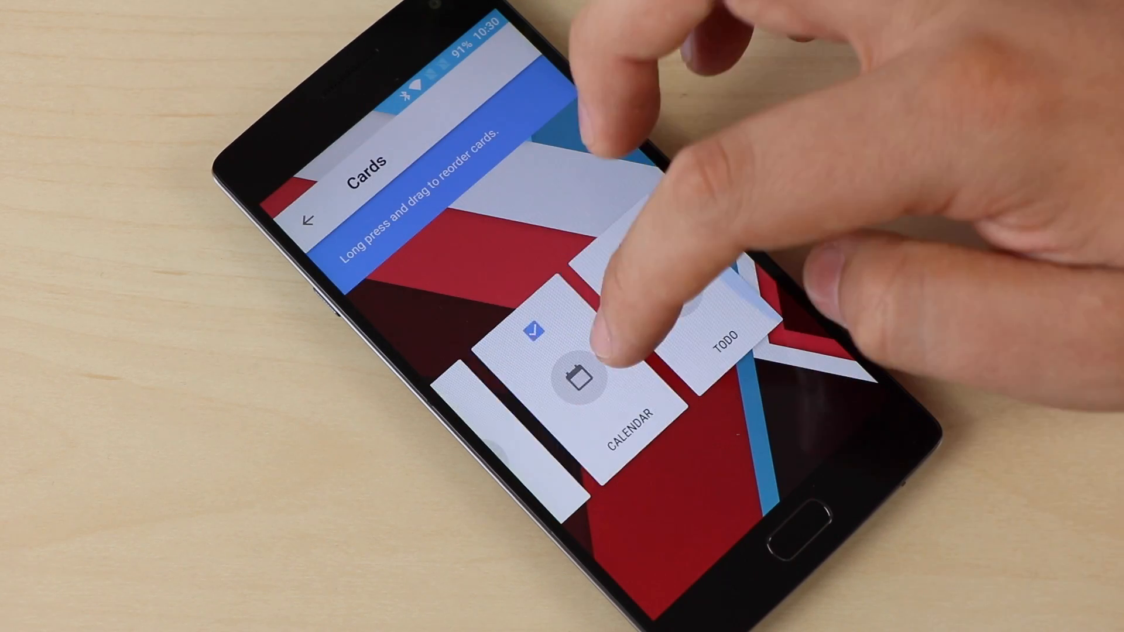
pyautogui.moveTo(581, 365); pyautogui.dragTo(631, 344)
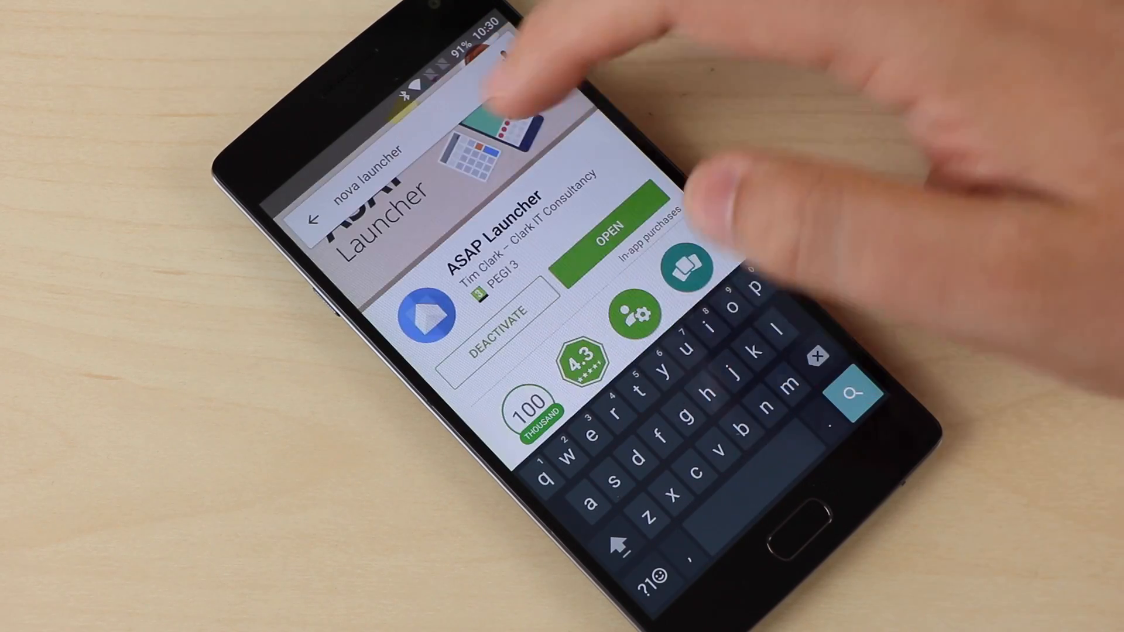
# Search the Play Store for 'nova launcher' and show the Nova Launcher Prime listing
pyautogui.click(315, 217)
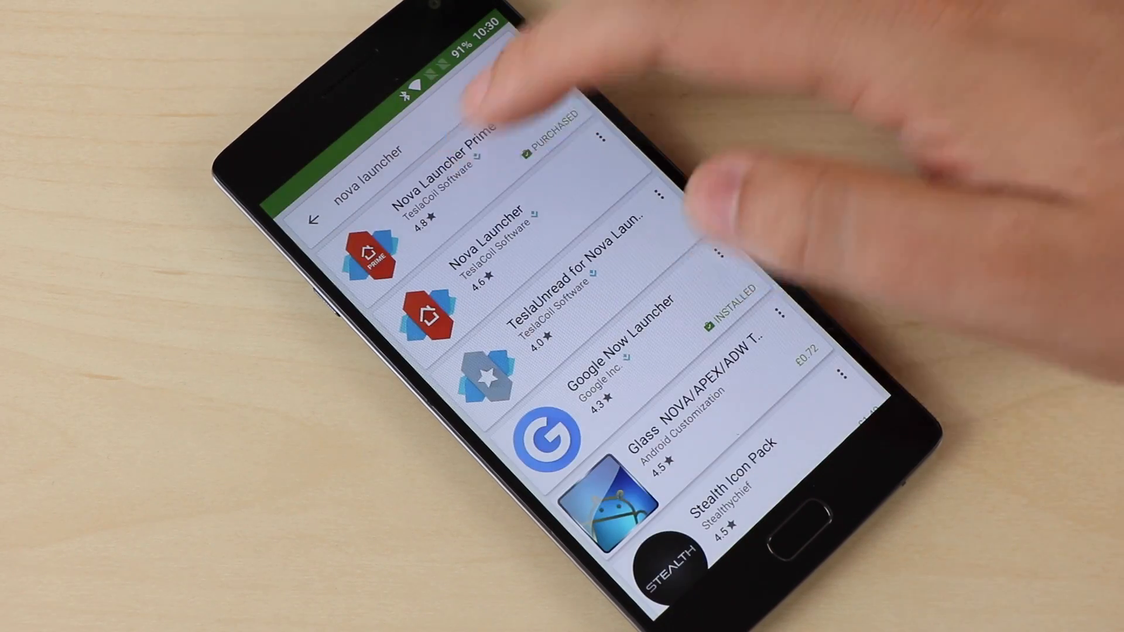
pyautogui.click(429, 165)
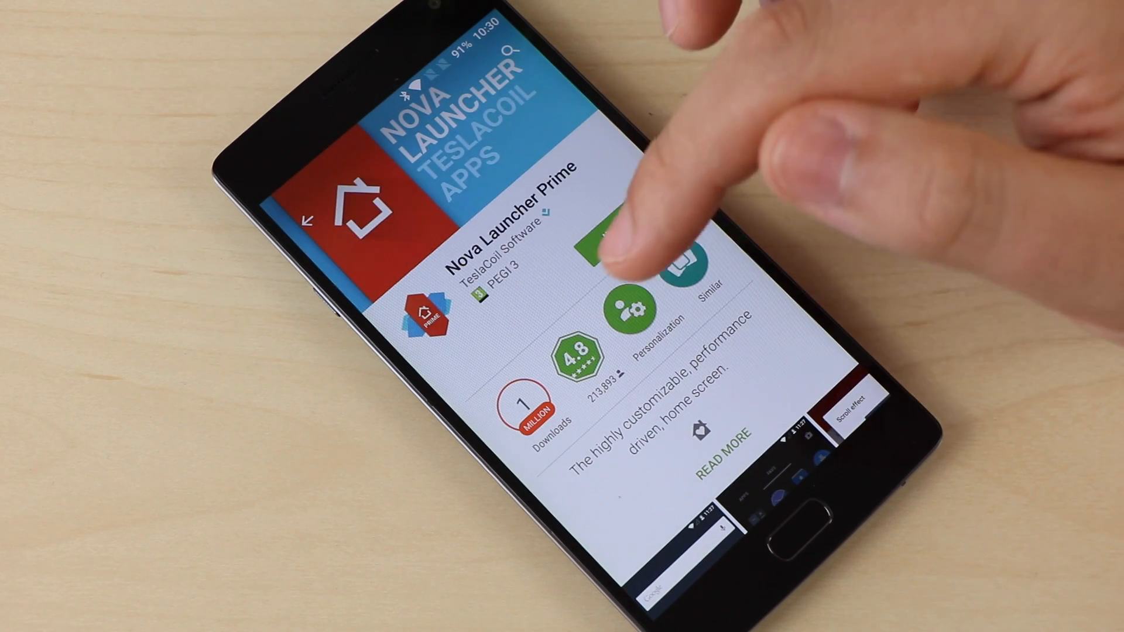
pyautogui.click(617, 219)
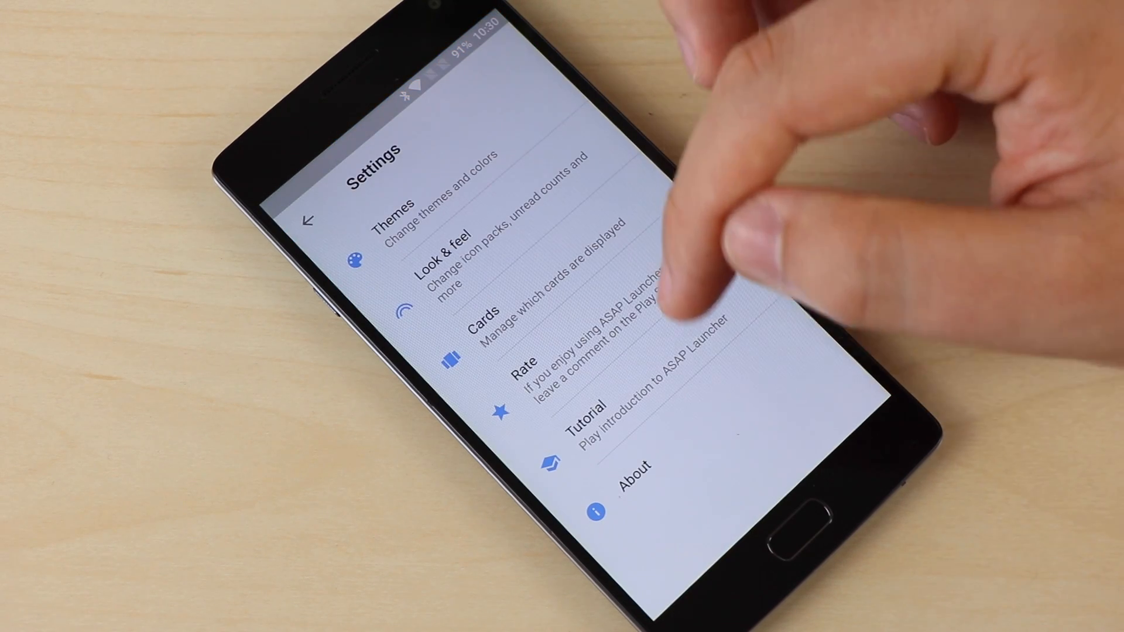
# Play through the introduction tutorial, then view the About page with version and developer
pyautogui.click(580, 413)
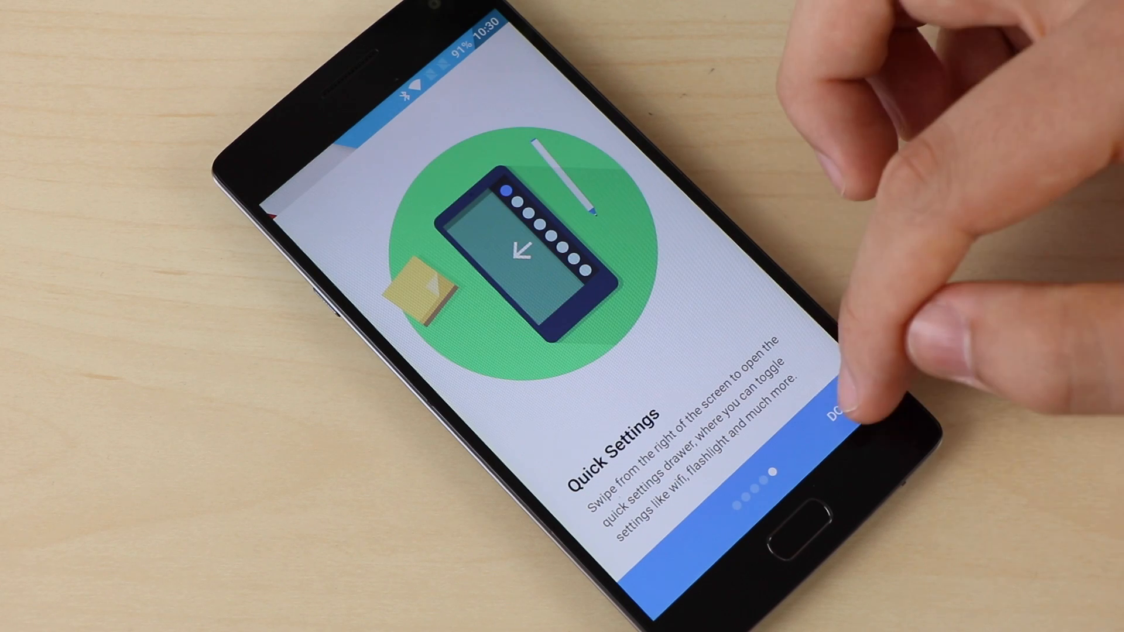
pyautogui.click(828, 410)
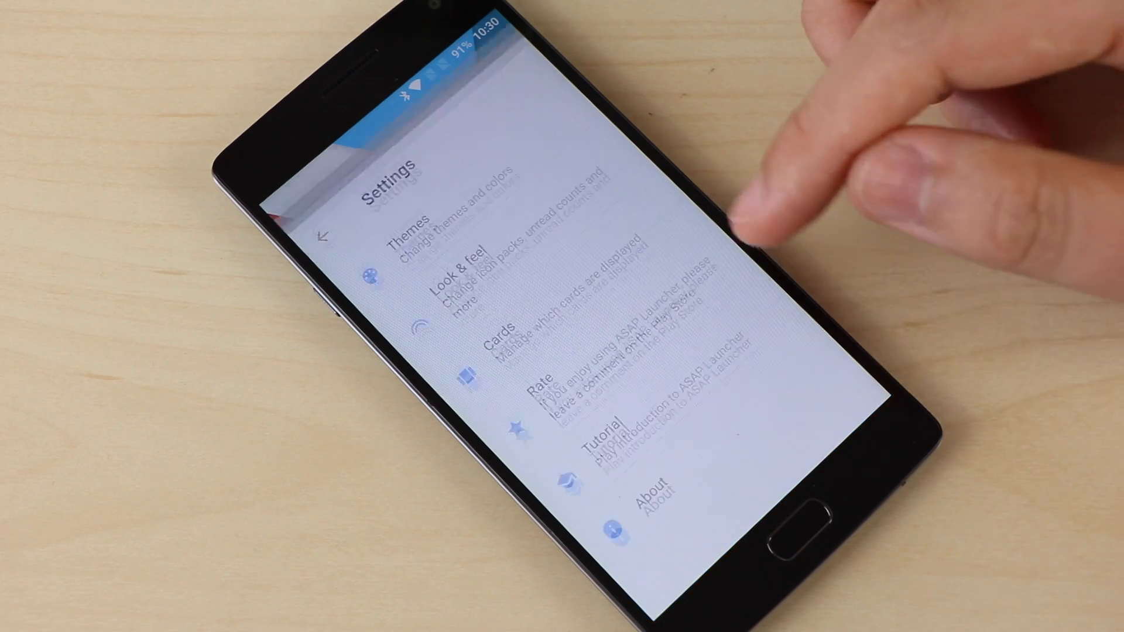
pyautogui.click(652, 487)
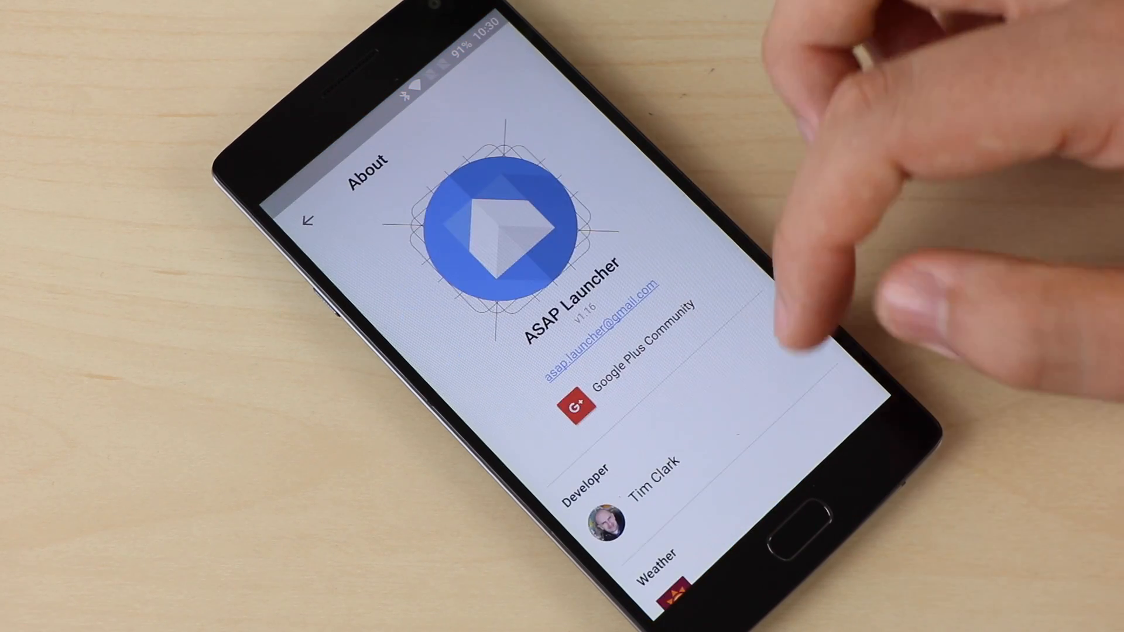
pyautogui.scroll(-3)
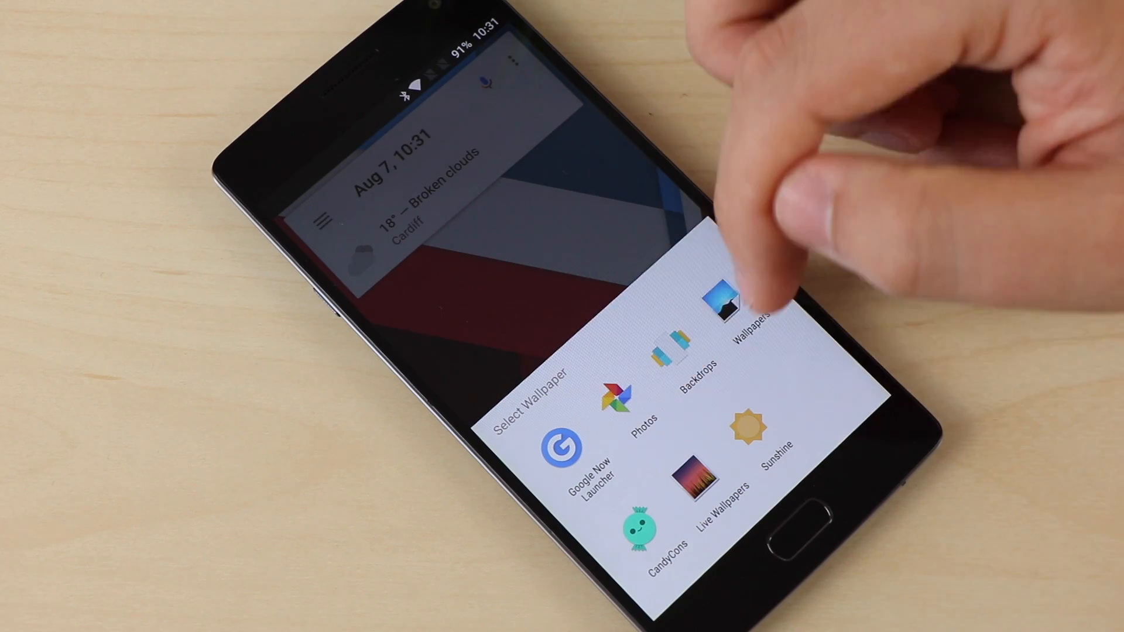
# Pick a wallpaper app, review the Custom theme on the Themes page, and bring up the theme chooser
pyautogui.click(723, 301)
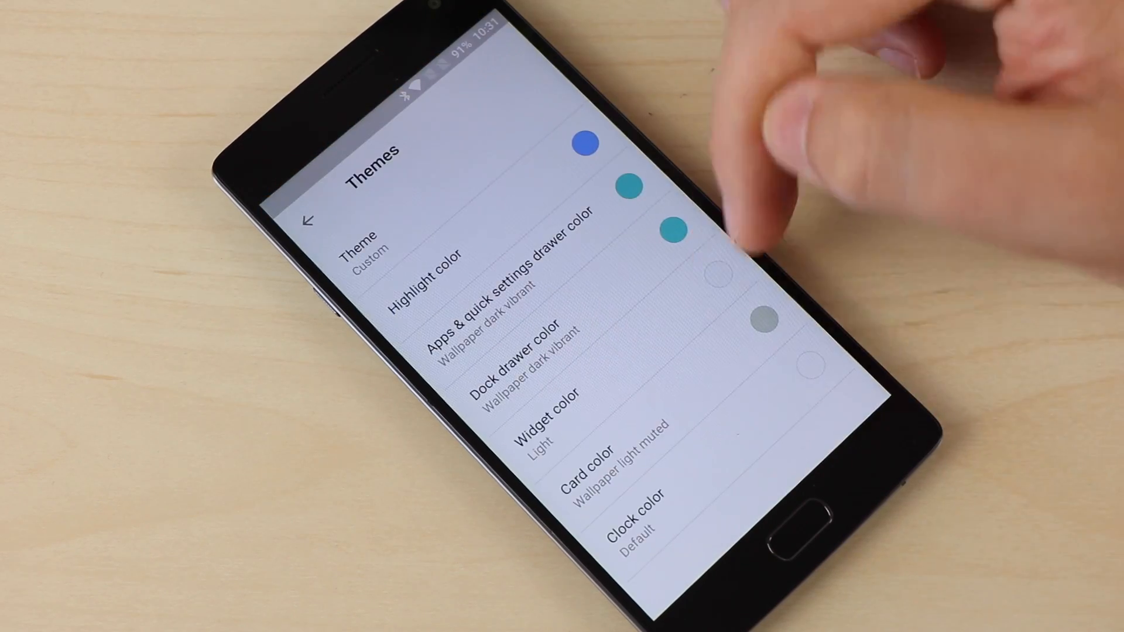
pyautogui.click(308, 219)
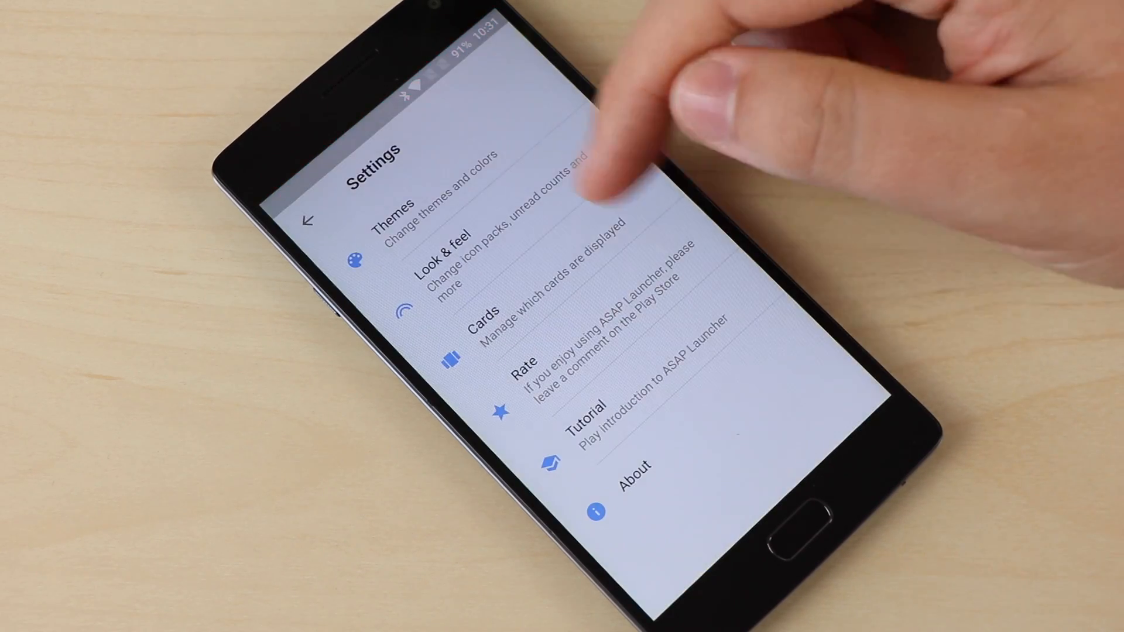
pyautogui.click(401, 218)
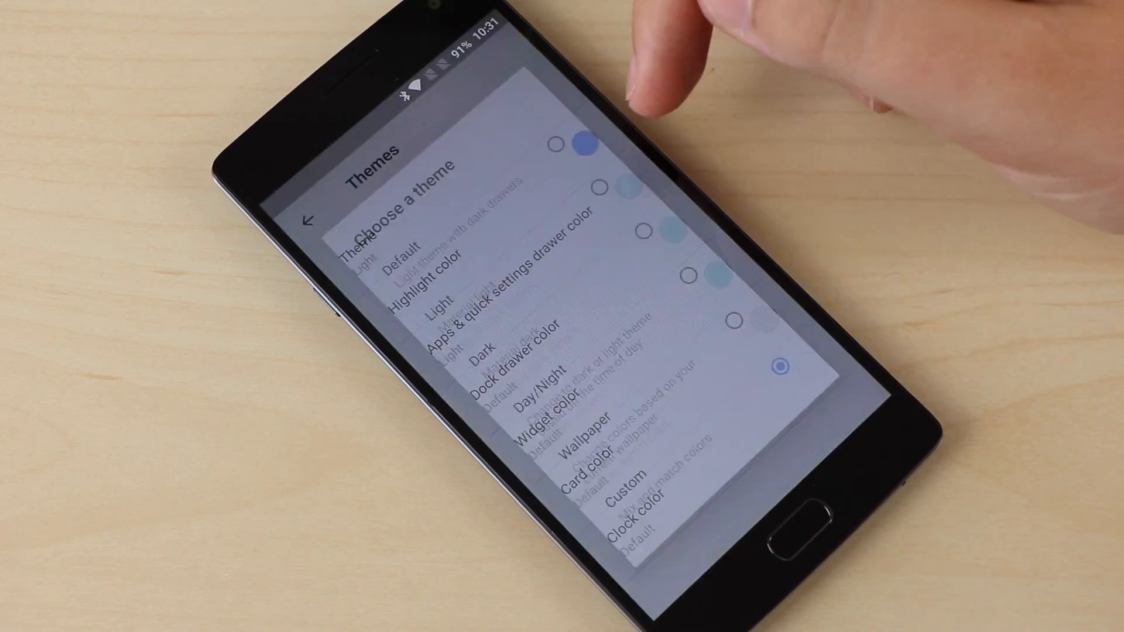